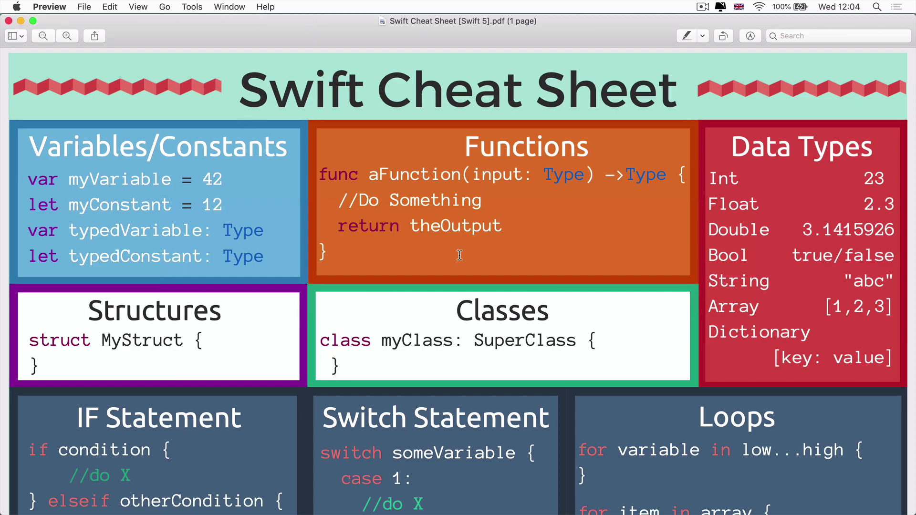
pyautogui.moveTo(468, 278)
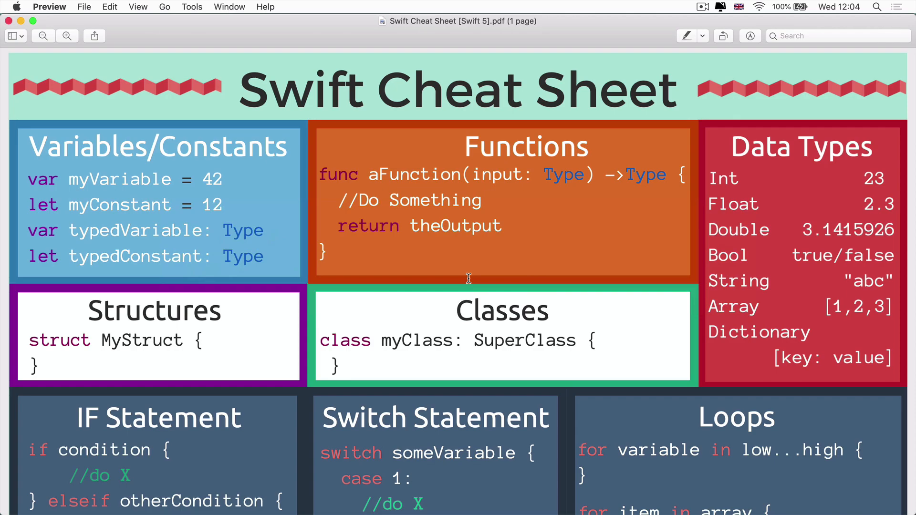
pyautogui.moveTo(406, 218)
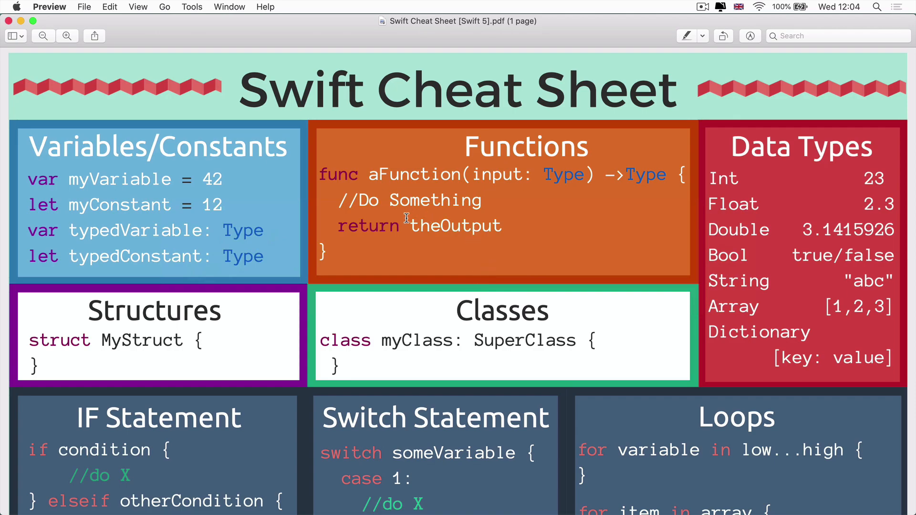
pyautogui.moveTo(41, 185)
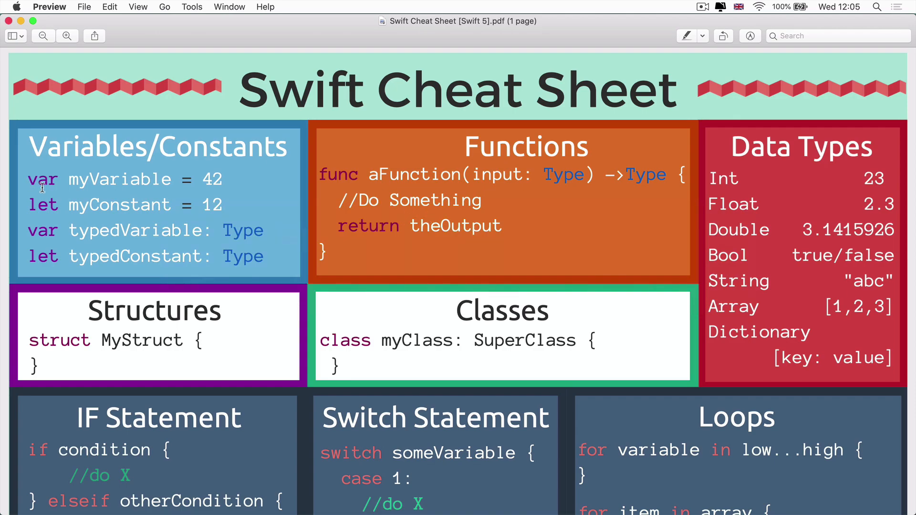
pyautogui.moveTo(68, 192)
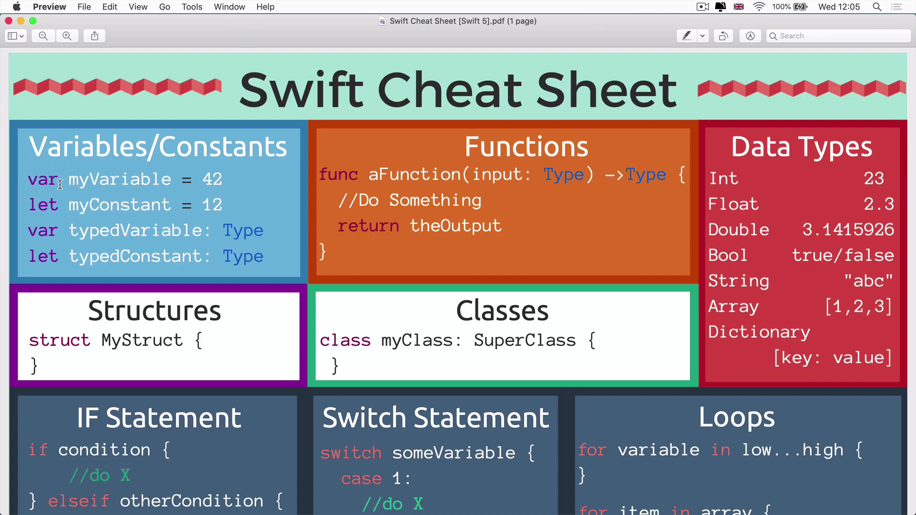
# - Replace the example variable with declarations var a = 5 and var b = 8
pyautogui.doubleClick(42, 180)
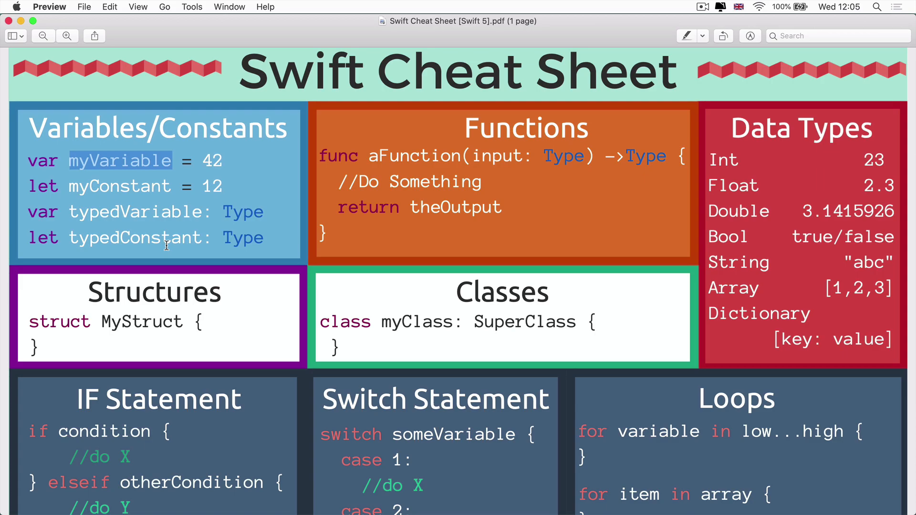
pyautogui.moveTo(69, 169)
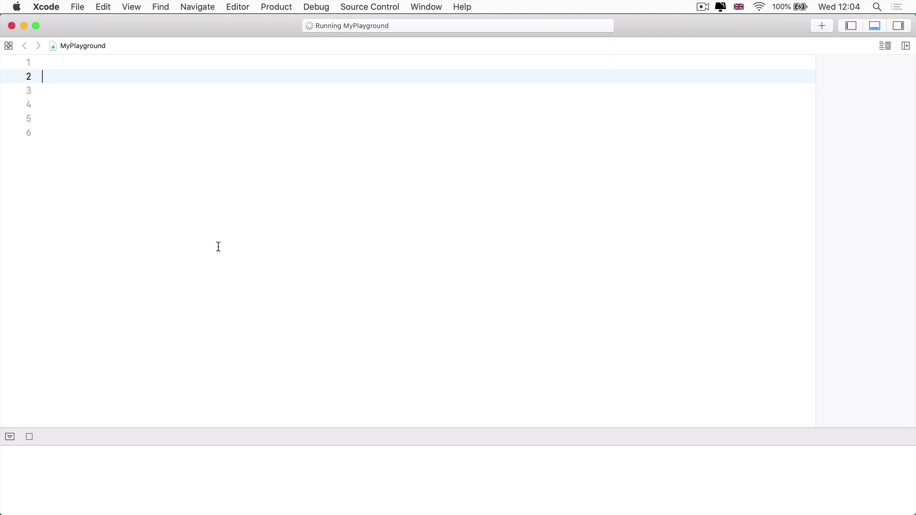
pyautogui.write('var a')
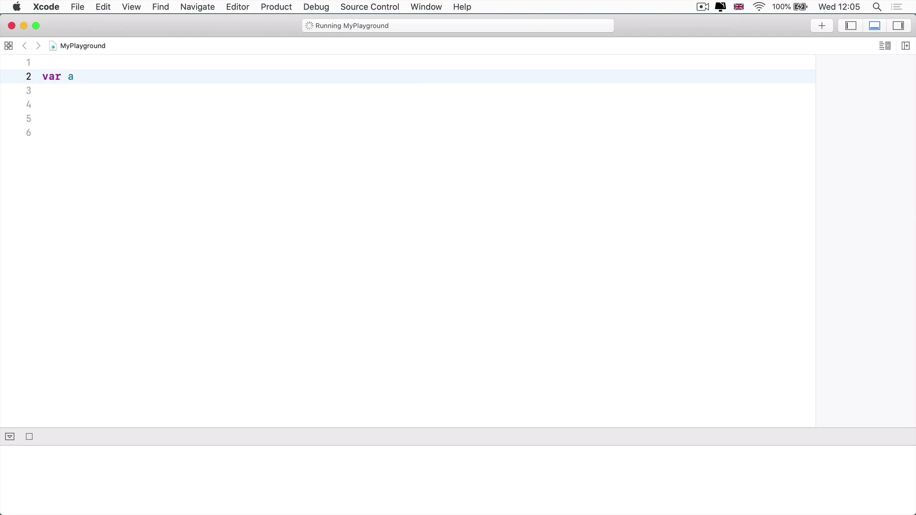
pyautogui.write('=')
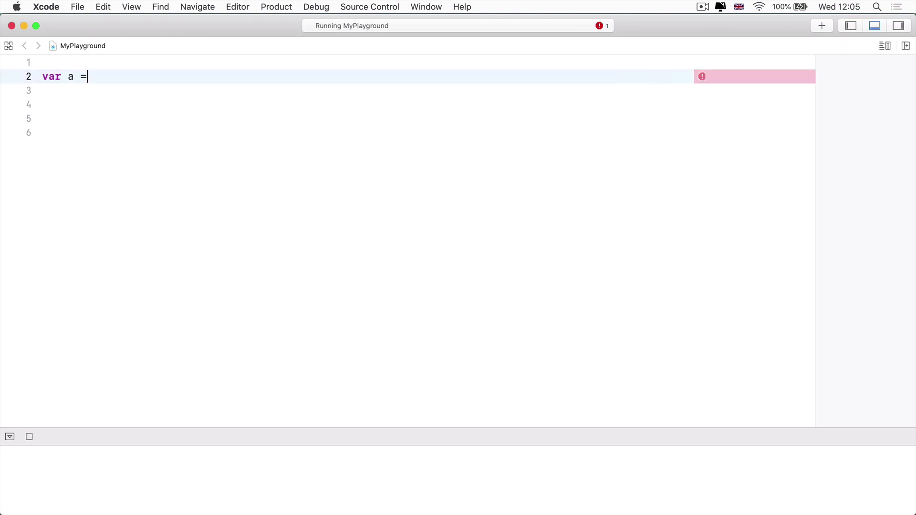
pyautogui.write('5')
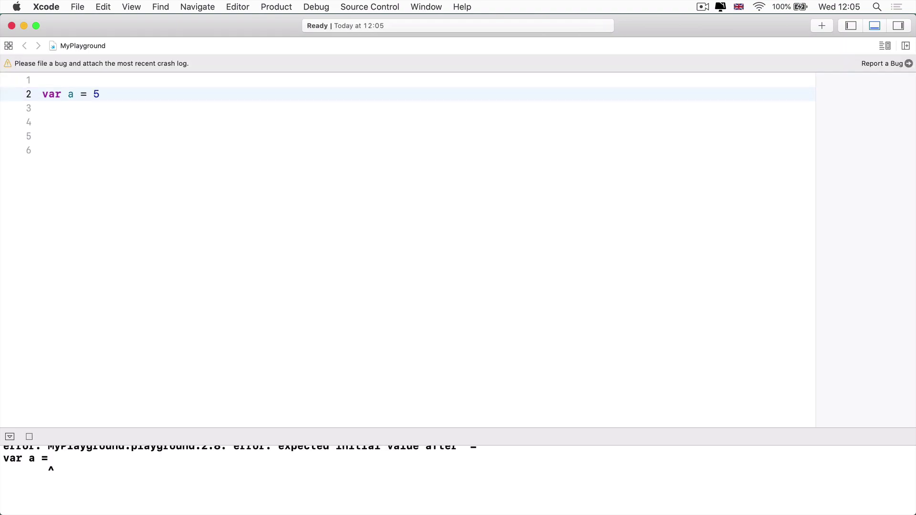
pyautogui.write('var')
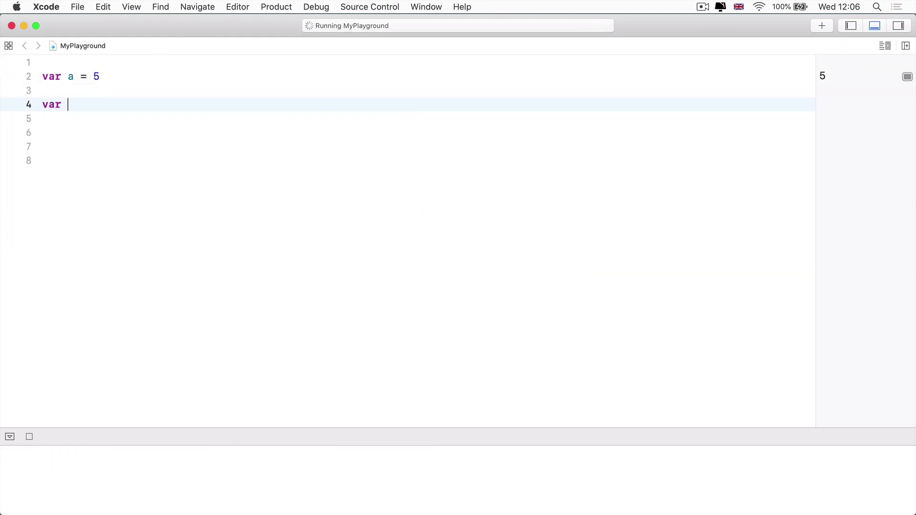
pyautogui.write('b =')
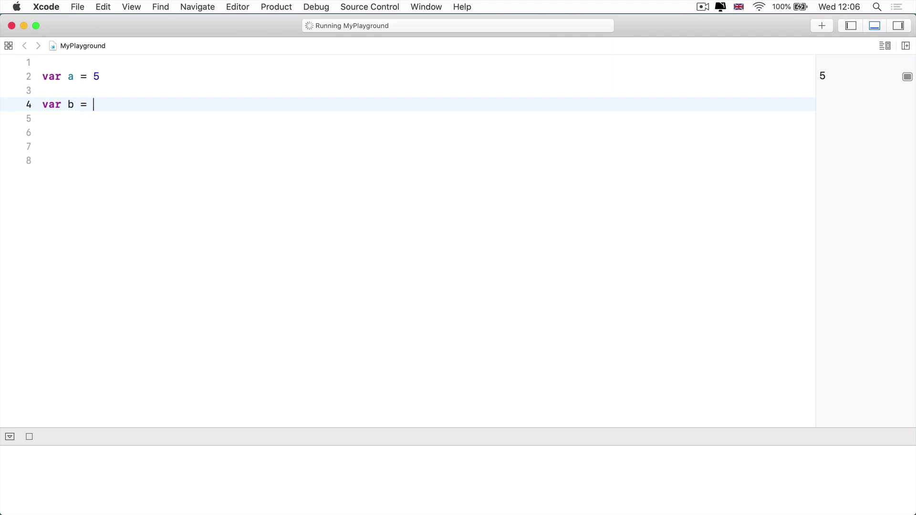
pyautogui.write('8')
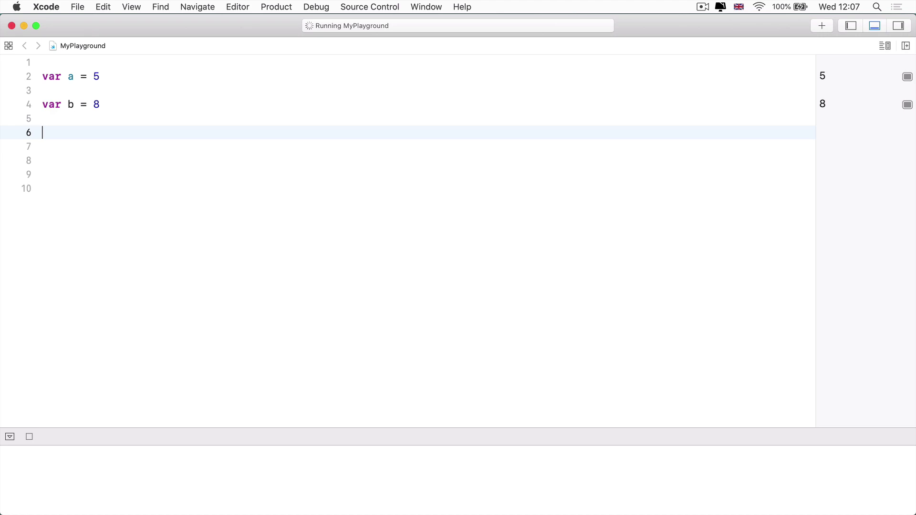
# - Add print(a) and print(b) lines so the console shows 5 and 8
pyautogui.write('print(a')
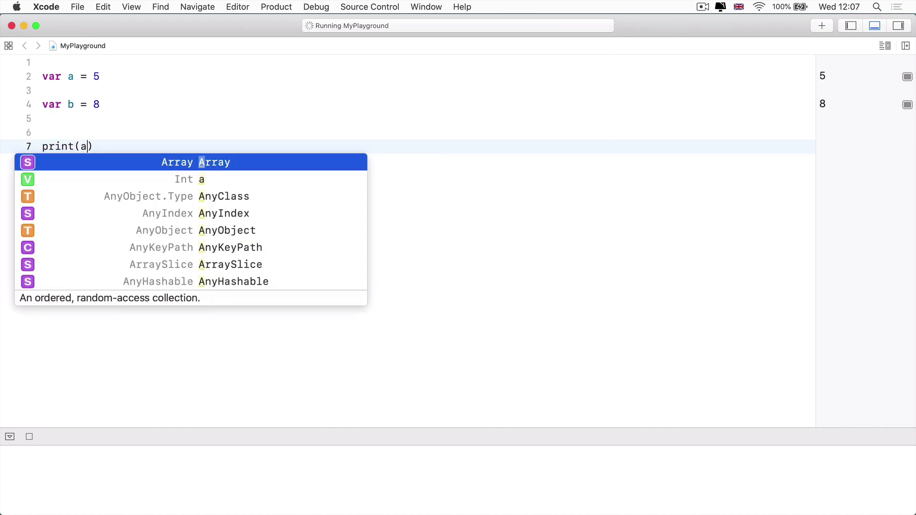
pyautogui.write('print(b')
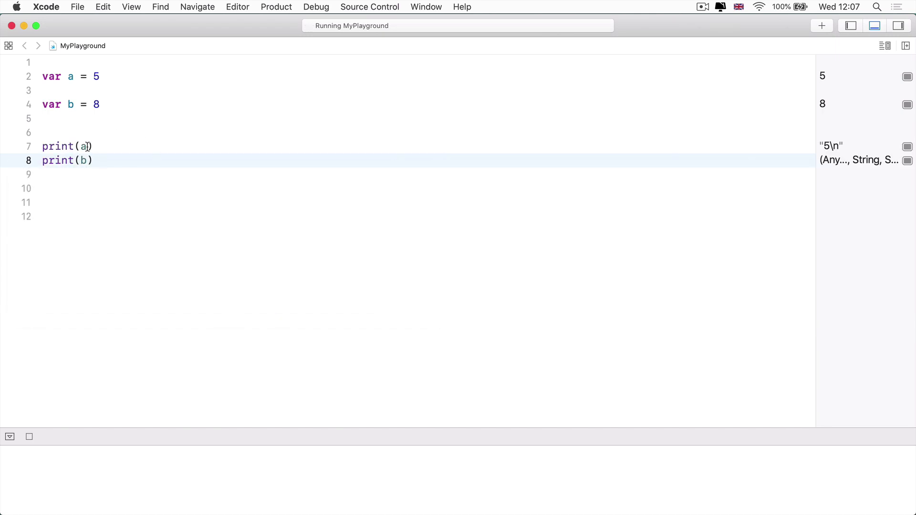
pyautogui.write('"')
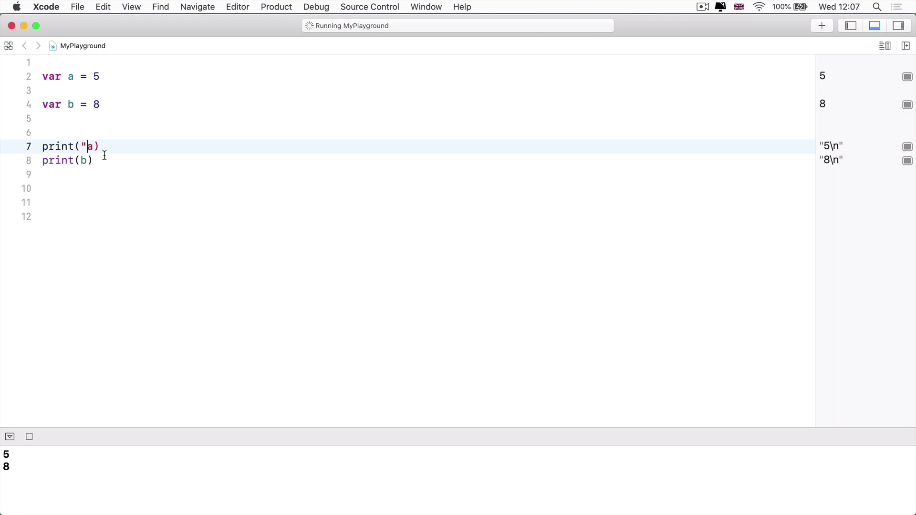
pyautogui.write('"')
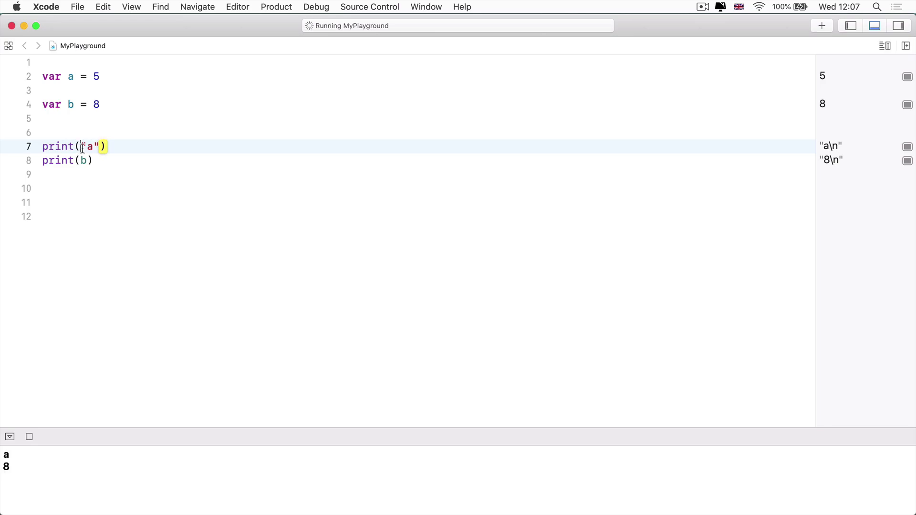
pyautogui.doubleClick(89, 146)
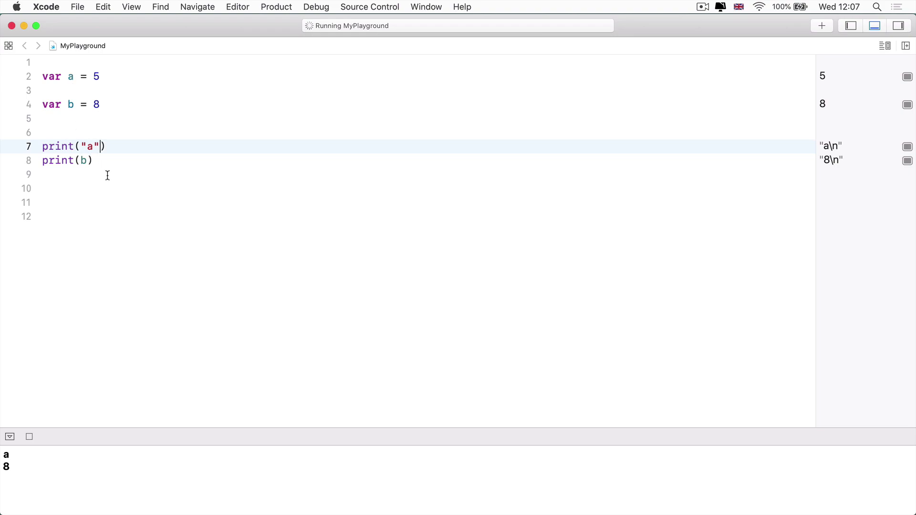
pyautogui.write('a')
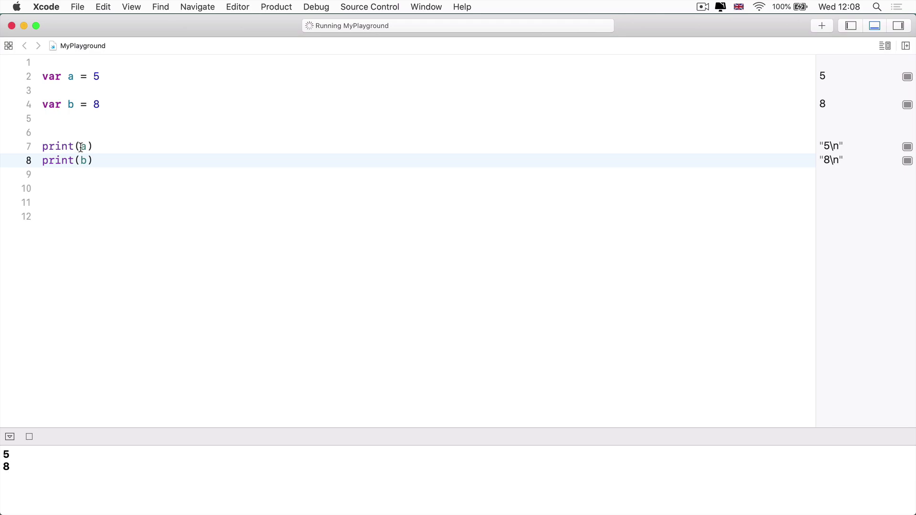
# - Rewrite the prints as "The value of a is \(a)" and "The value of b is \(b)"
pyautogui.write('"')
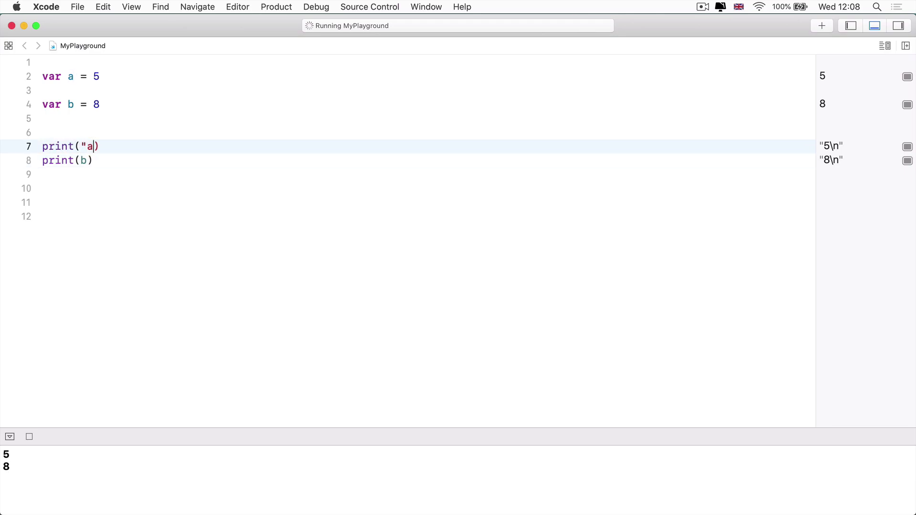
pyautogui.write('"')
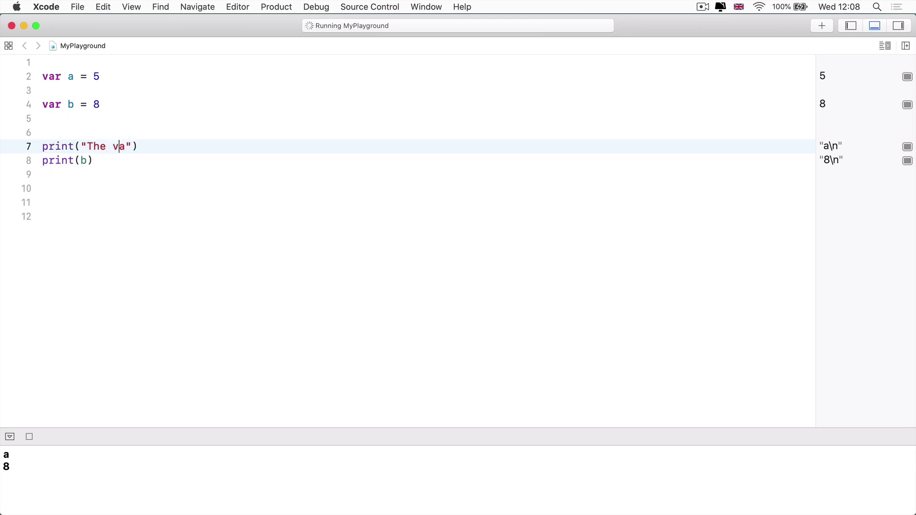
pyautogui.write('alue of a a')
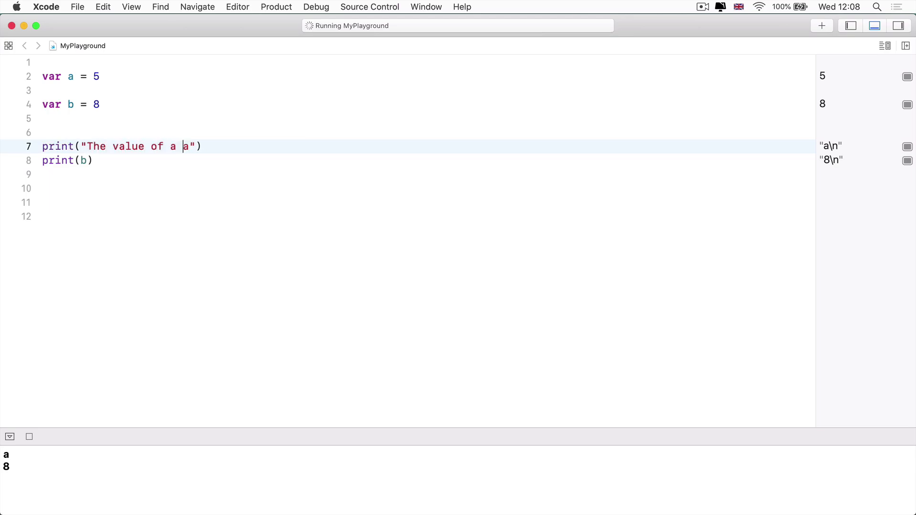
pyautogui.write('is \\')
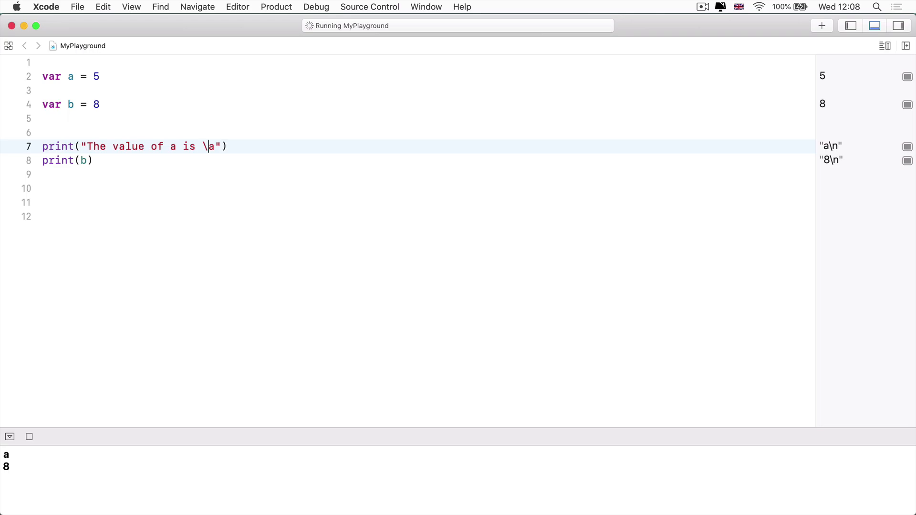
pyautogui.write('(a')
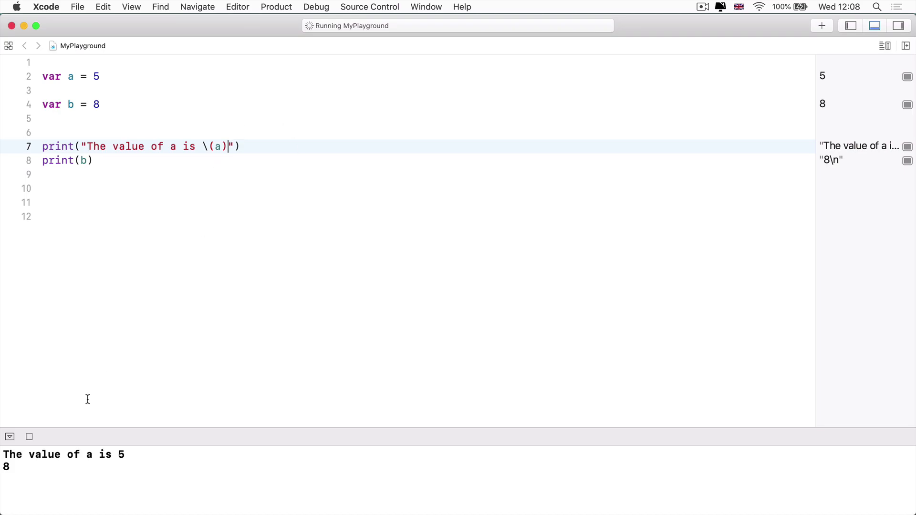
pyautogui.moveTo(87, 460)
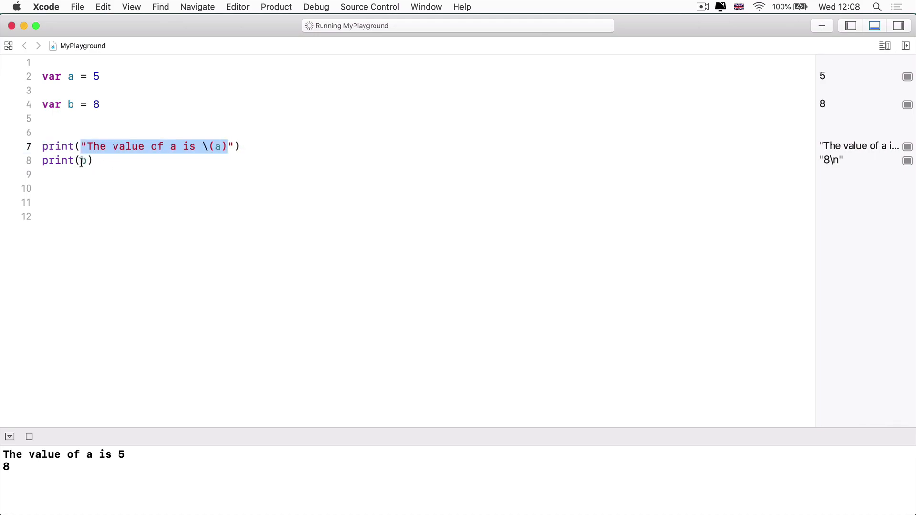
pyautogui.write('"The value of a is \\(a)"')
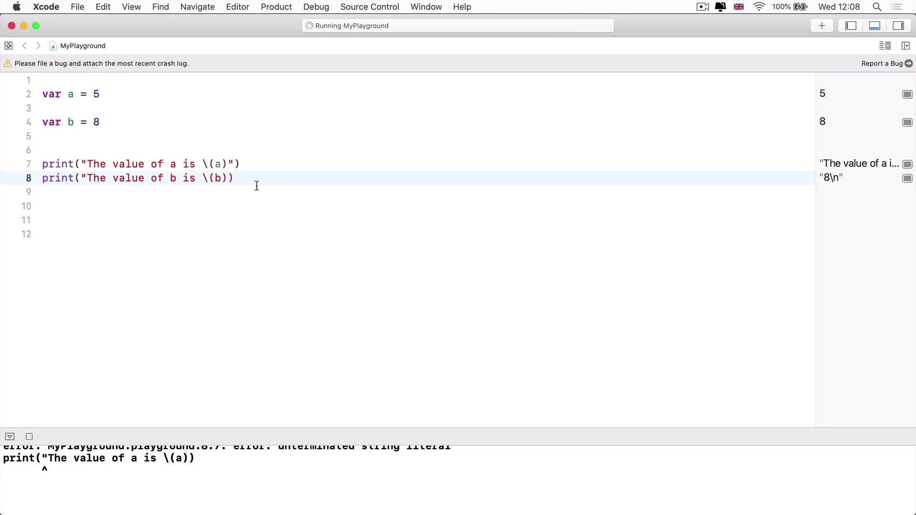
pyautogui.write('"')
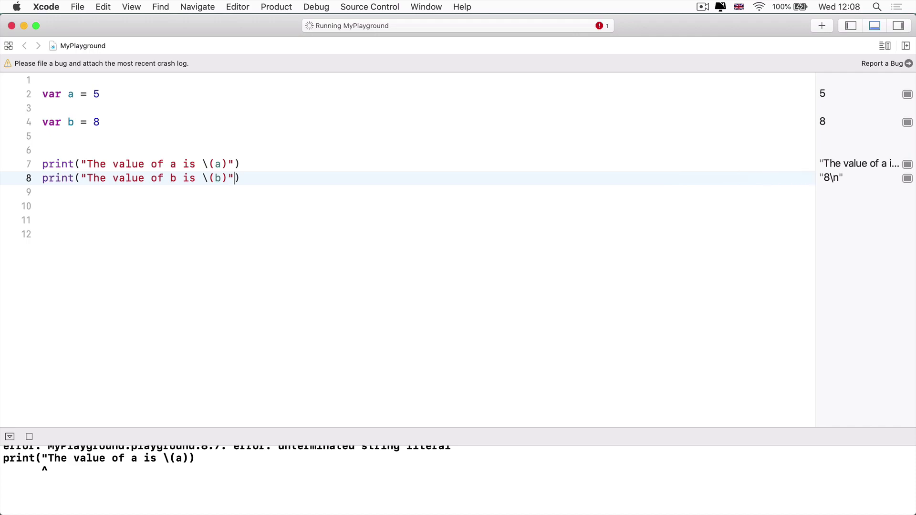
pyautogui.write(')')
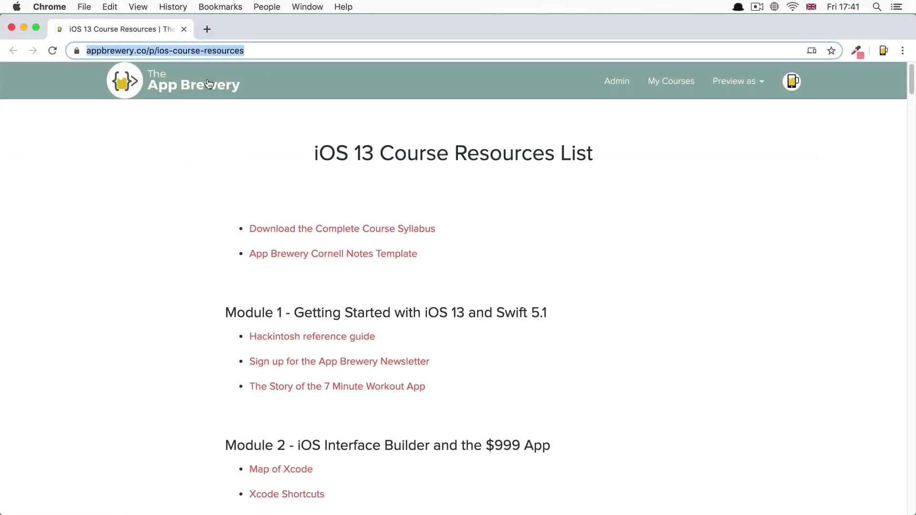
# - Follow the Interactive Coding Exercises link through to the repl.it Swift classroom tab
pyautogui.scroll(-3)
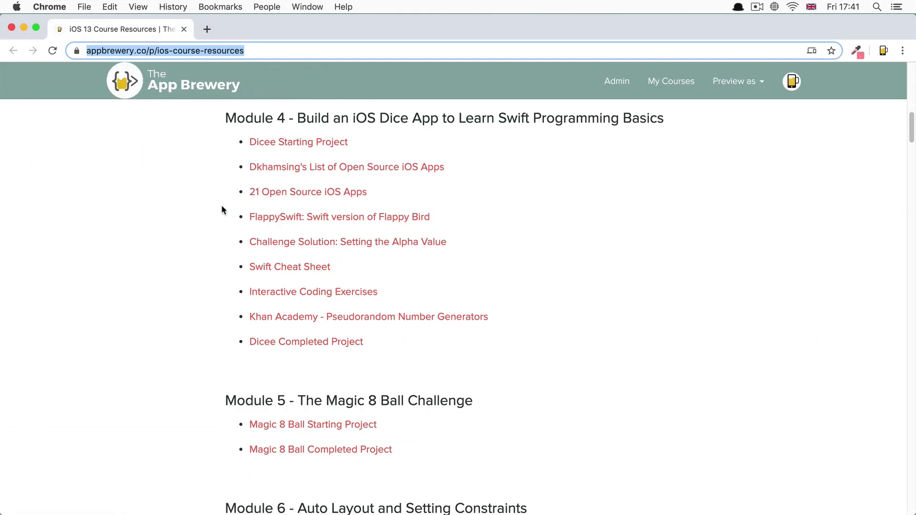
pyautogui.moveTo(300, 292); pyautogui.dragTo(378, 292)
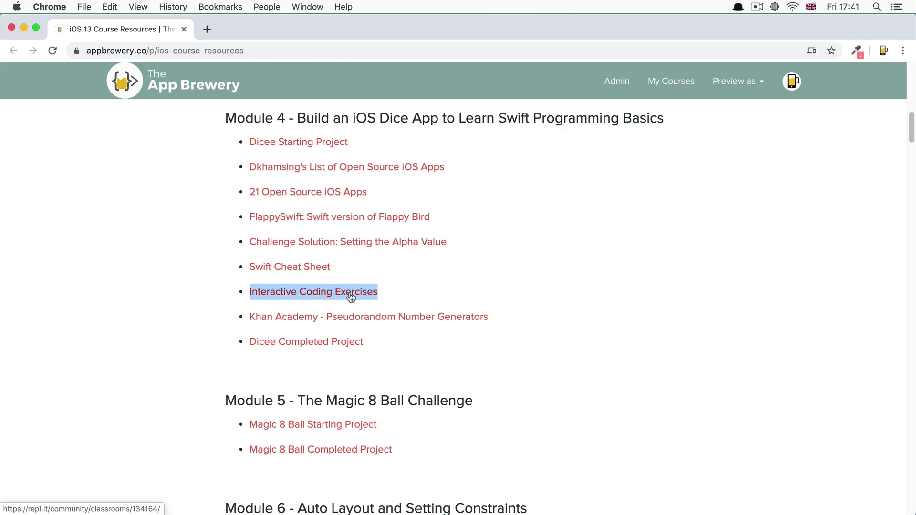
pyautogui.click(313, 291)
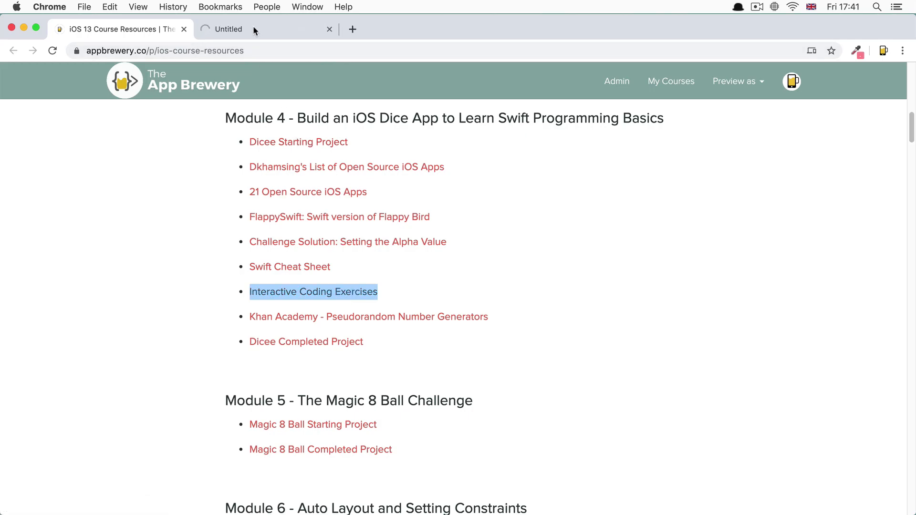
pyautogui.click(313, 292)
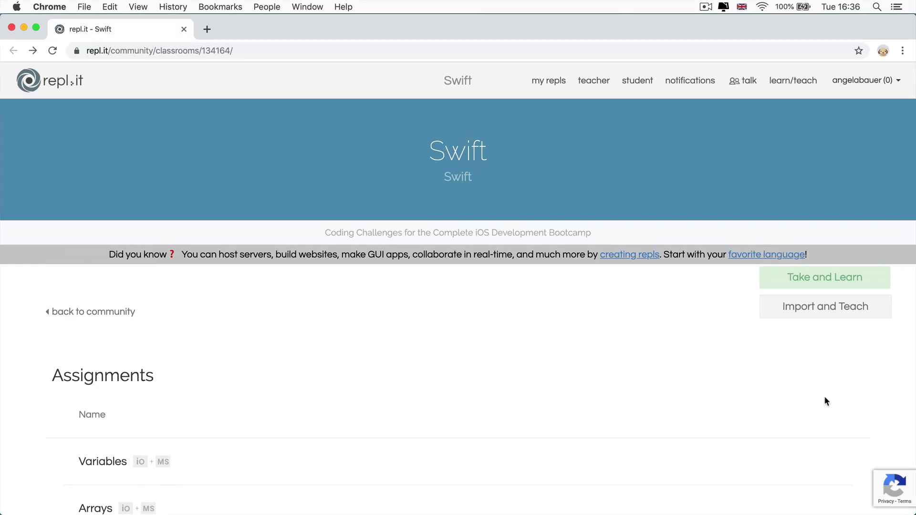
pyautogui.moveTo(490, 144)
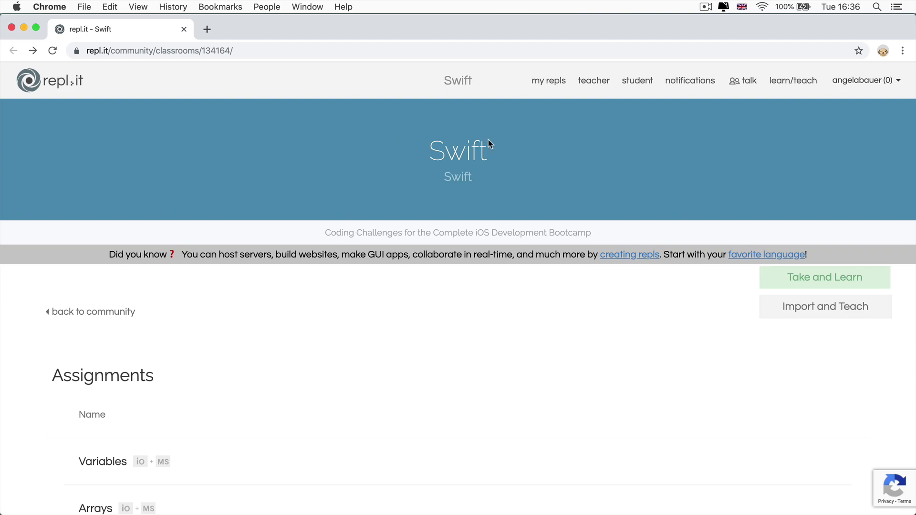
# - Go through the student dashboard and Swift classroom to the Variables assignment
pyautogui.scroll(-3)
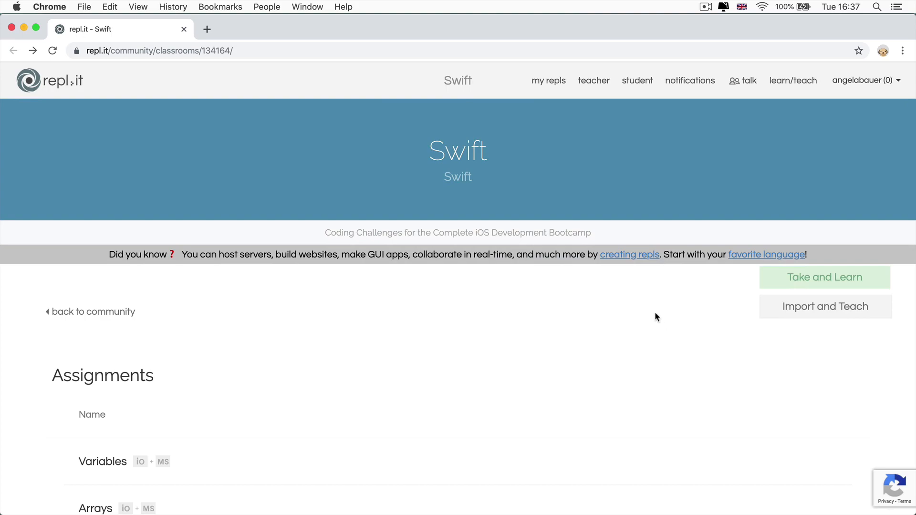
pyautogui.scroll(-3)
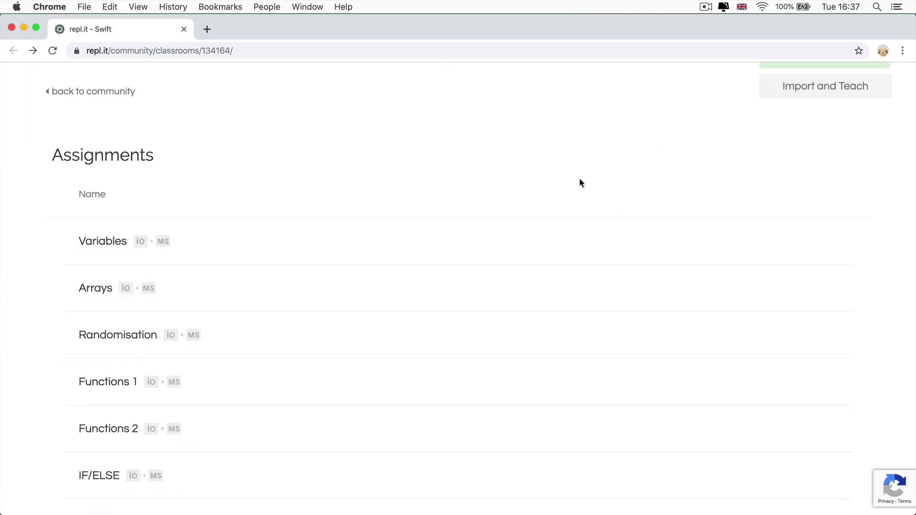
pyautogui.moveTo(484, 253)
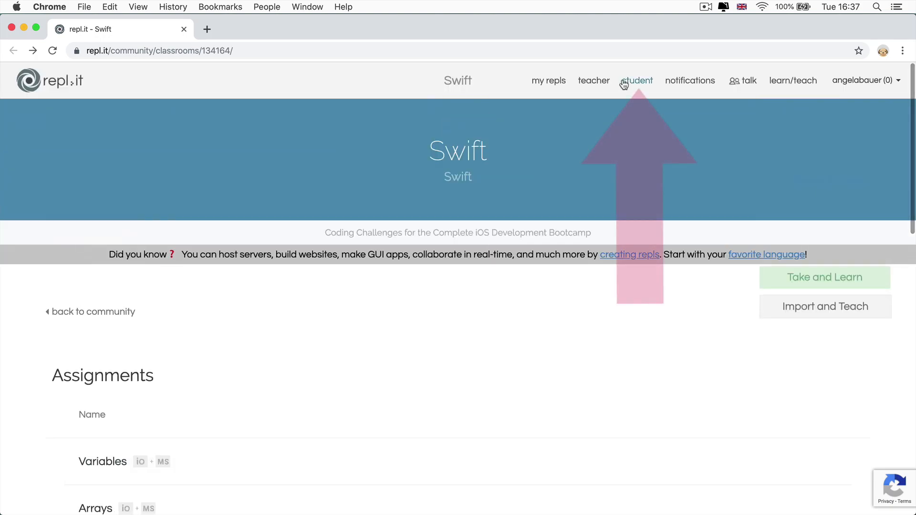
pyautogui.click(637, 80)
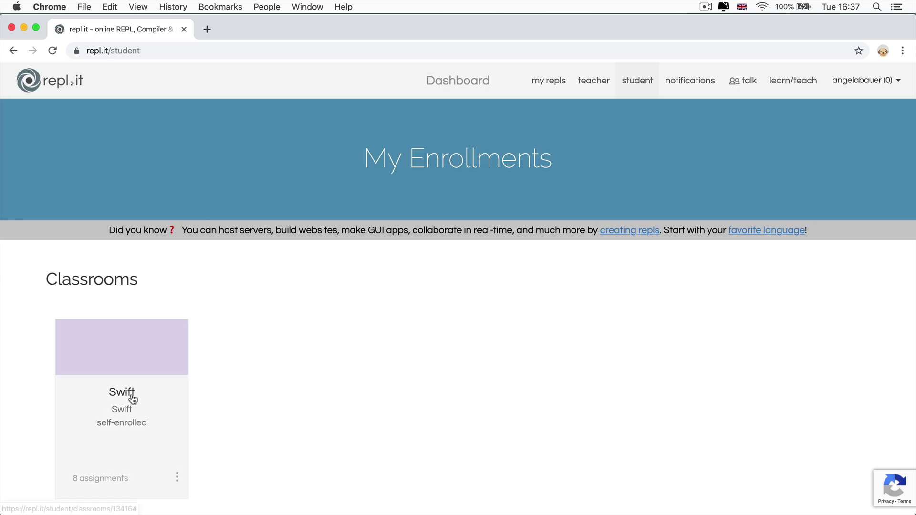
pyautogui.click(122, 392)
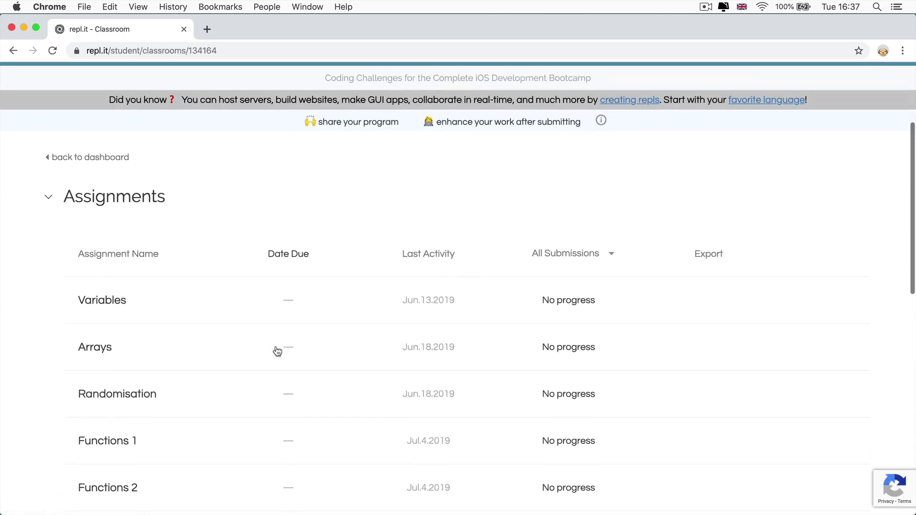
pyautogui.scroll(-3)
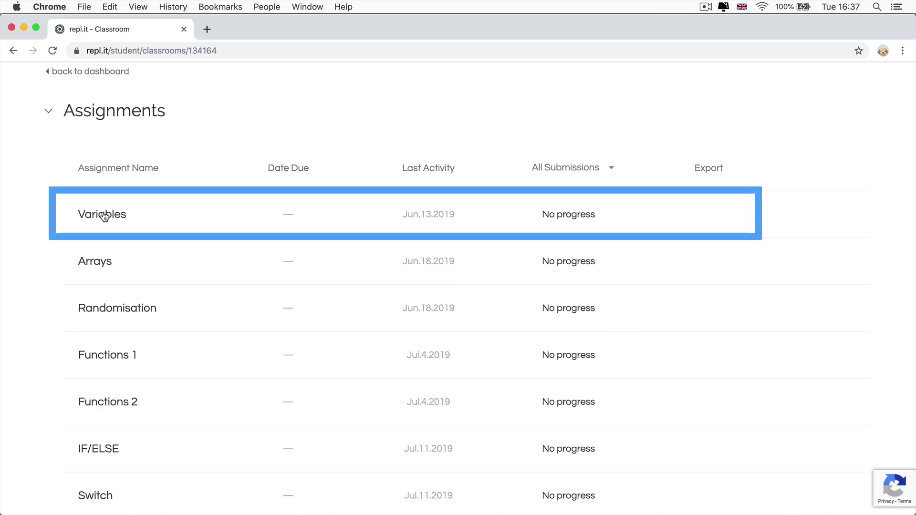
pyautogui.click(101, 214)
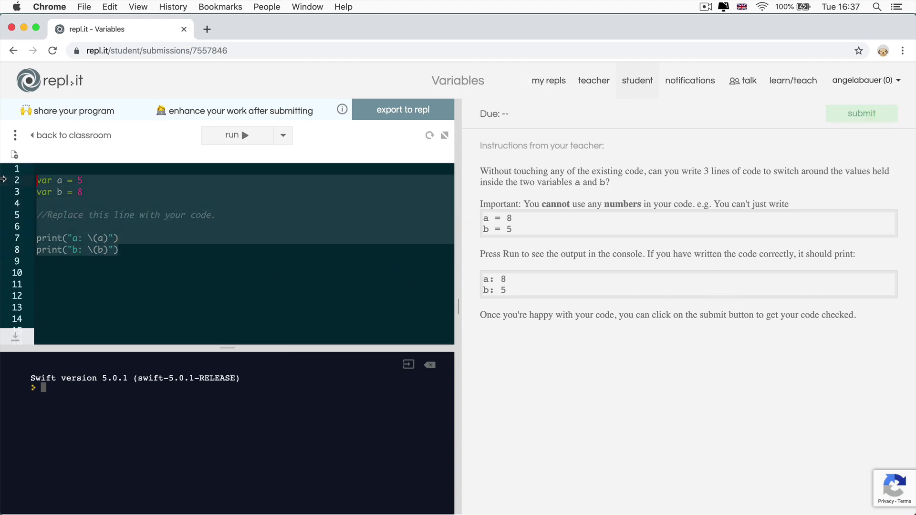
pyautogui.moveTo(853, 369)
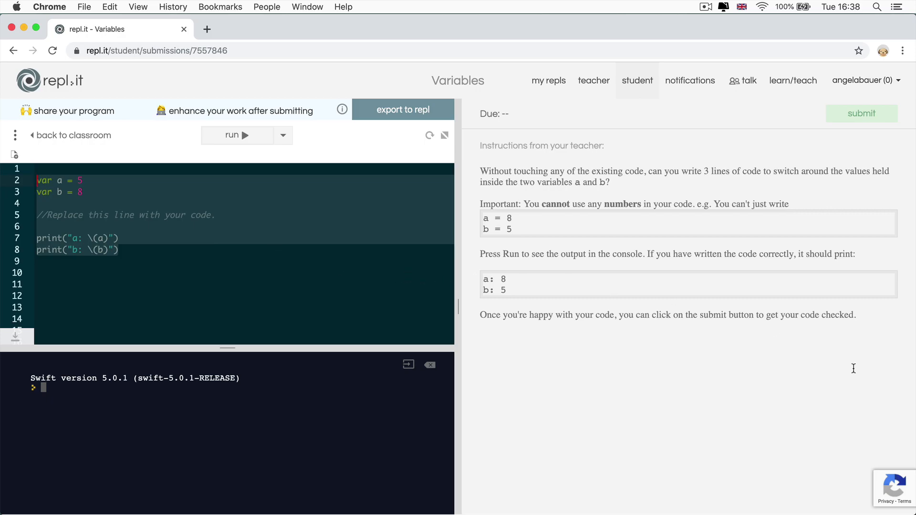
pyautogui.moveTo(481, 145); pyautogui.dragTo(856, 315)
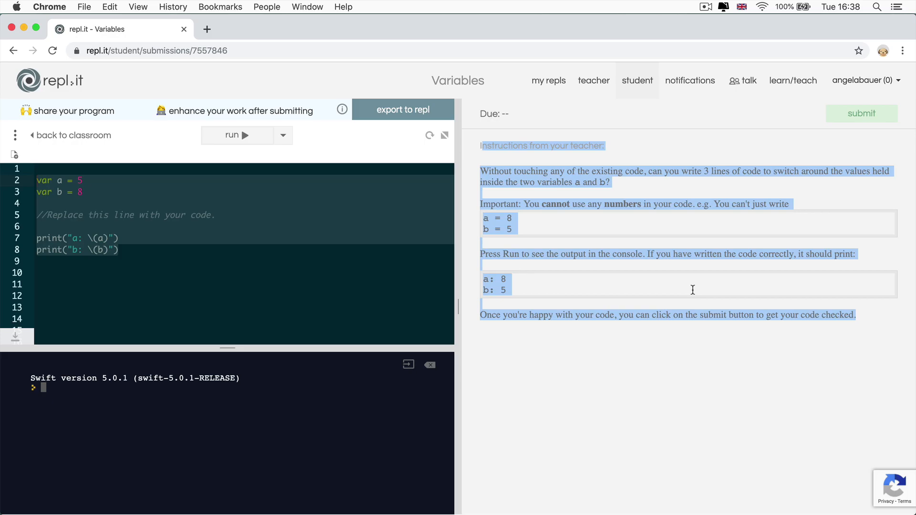
pyautogui.click(726, 380)
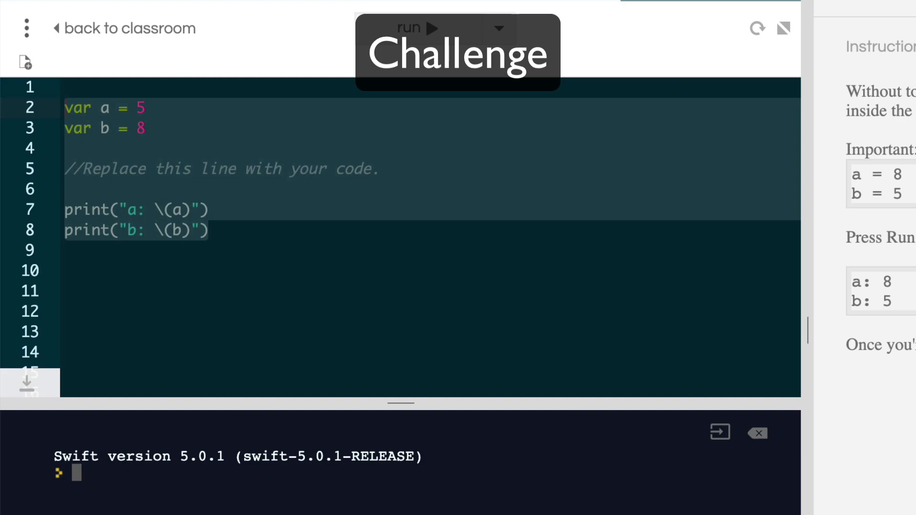
pyautogui.click(416, 28)
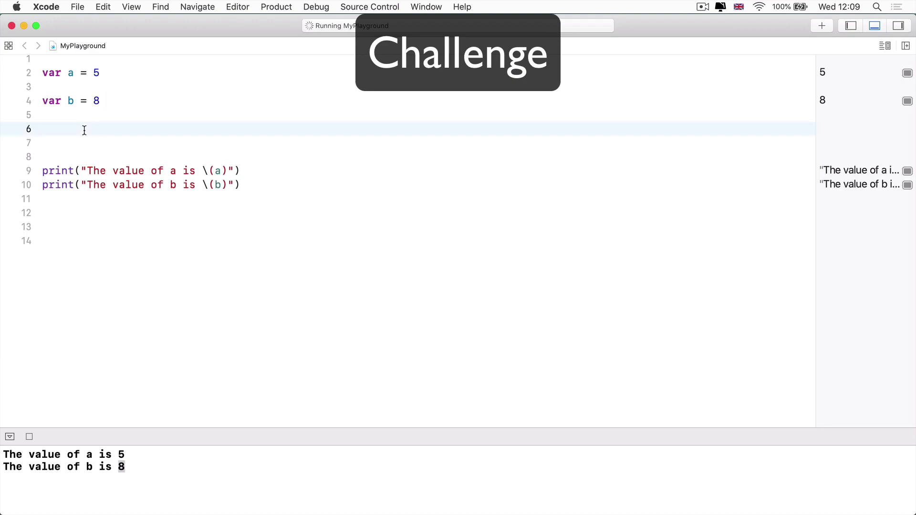
# - Insert a = 8 and b = 5 lines before the print statements
pyautogui.write('a')
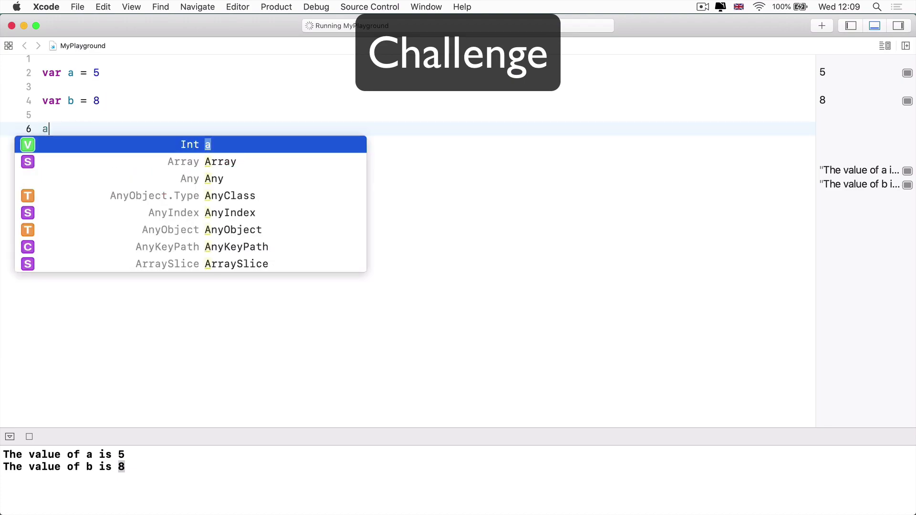
pyautogui.write('= 8')
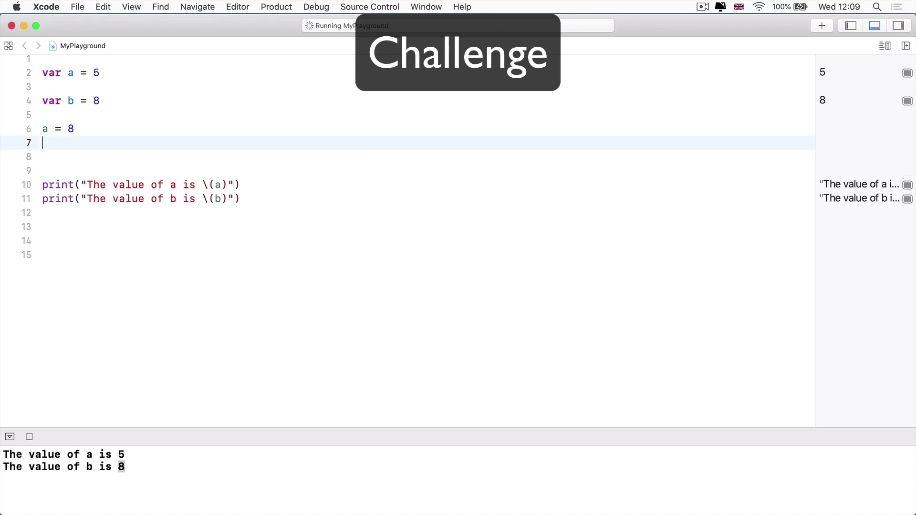
pyautogui.write('b = 5')
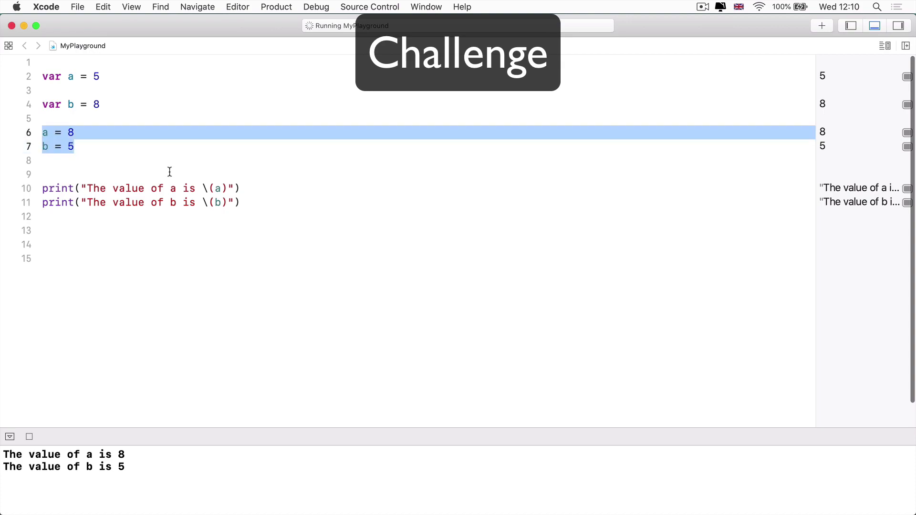
pyautogui.moveTo(130, 154)
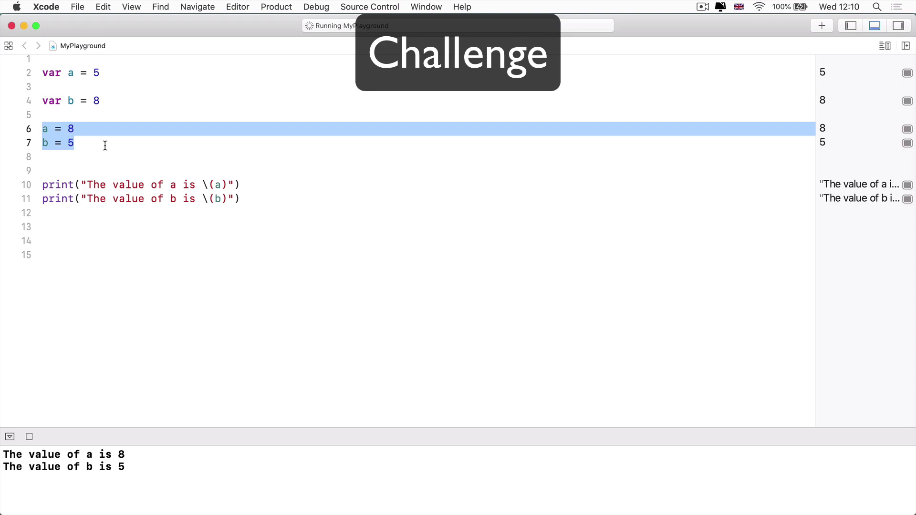
pyautogui.moveTo(81, 153)
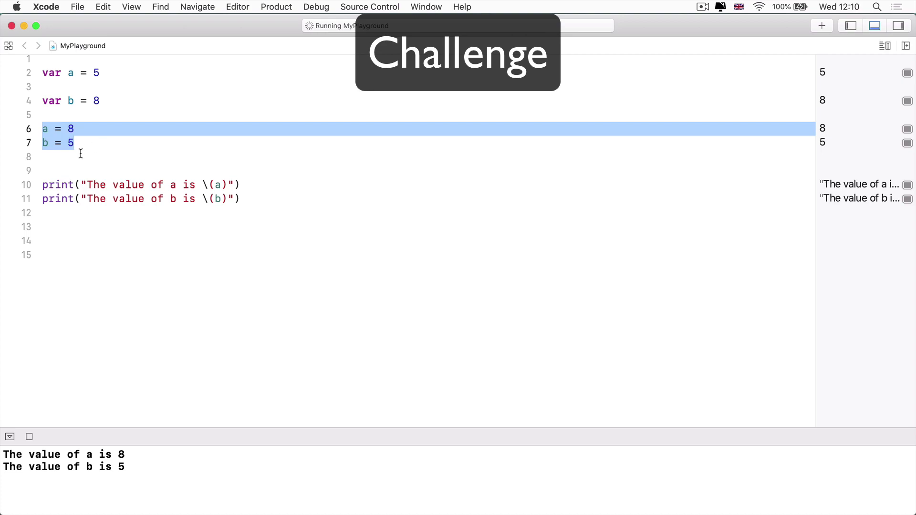
pyautogui.press('Delete')
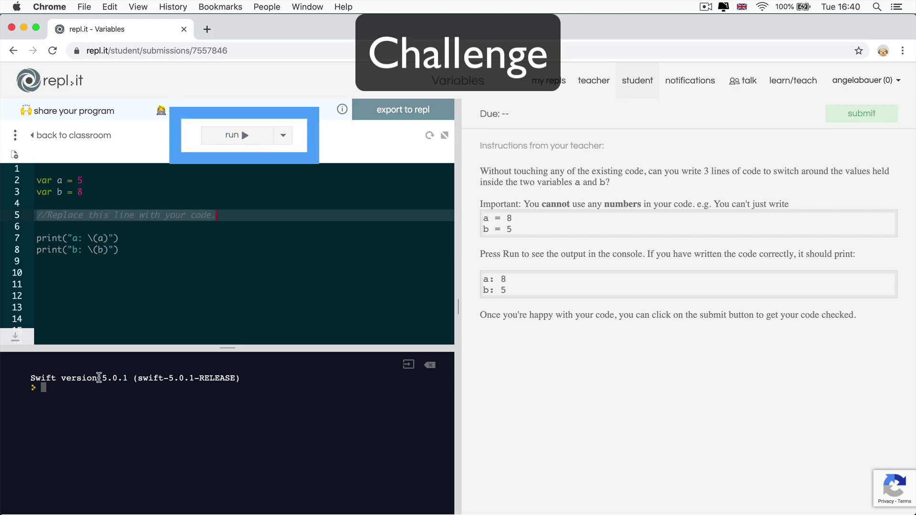
# - Run the unmodified Variables starter code, printing a: 5 and b: 8
pyautogui.click(237, 135)
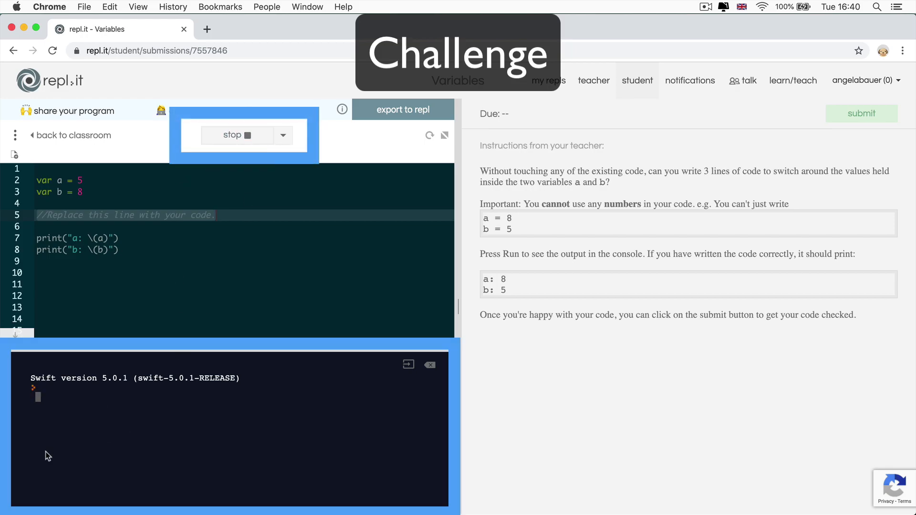
pyautogui.click(237, 135)
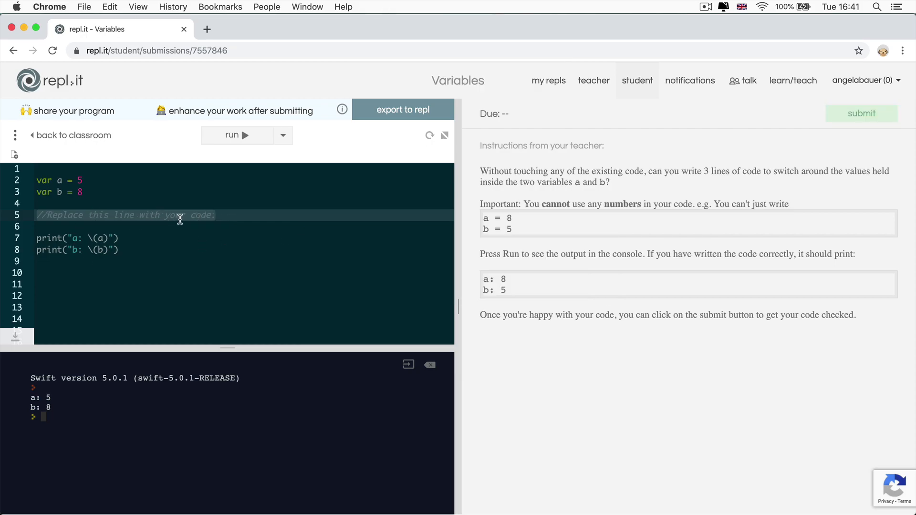
pyautogui.click(216, 215)
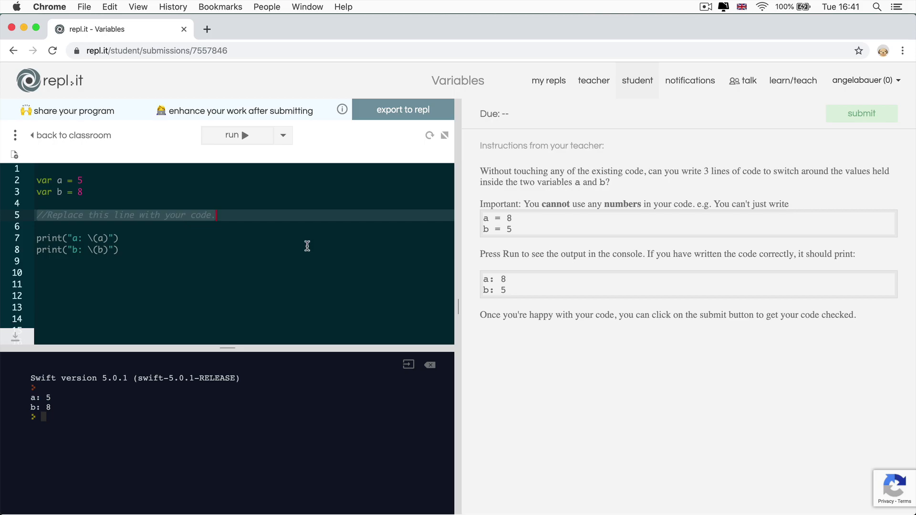
pyautogui.moveTo(394, 259)
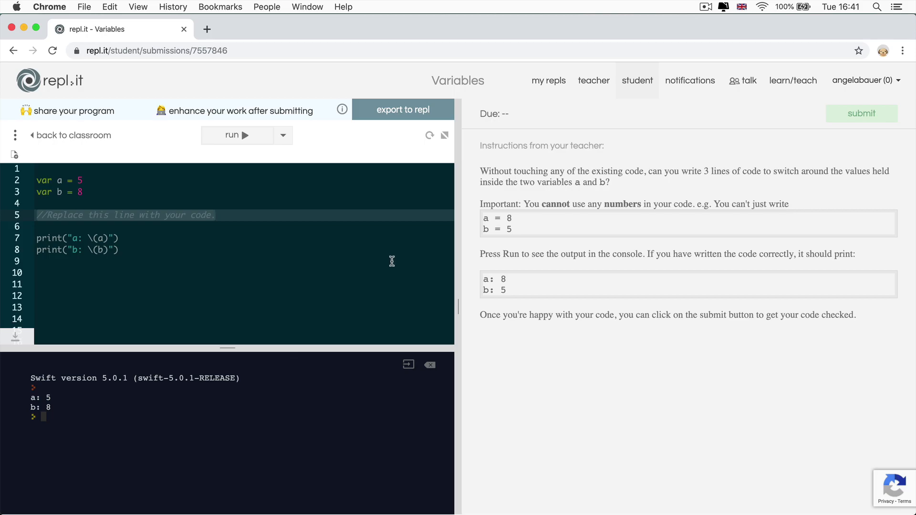
pyautogui.moveTo(243, 236)
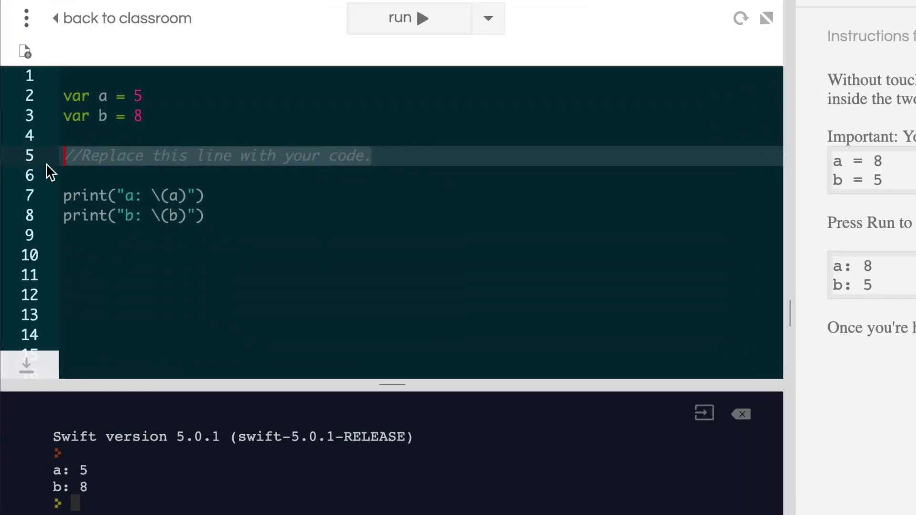
# - Add the commented swap lines var c = a and a = b
pyautogui.write('var')
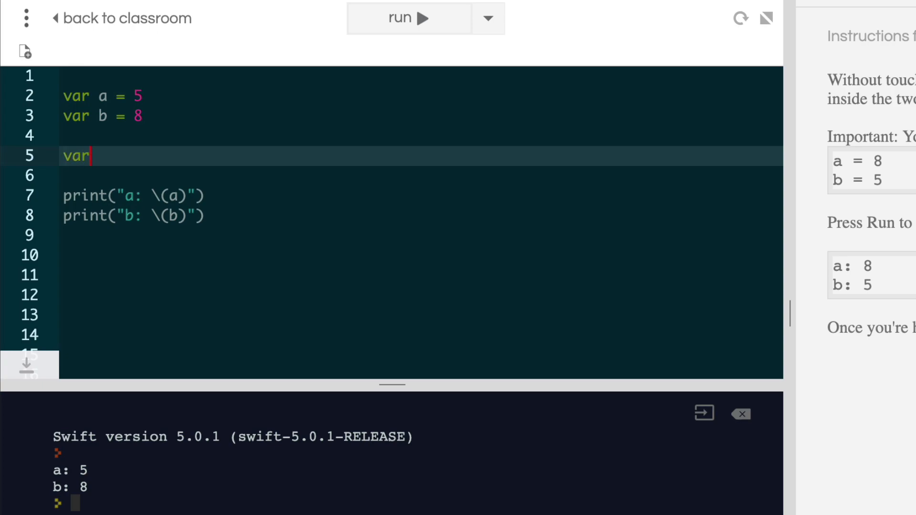
pyautogui.write('c =')
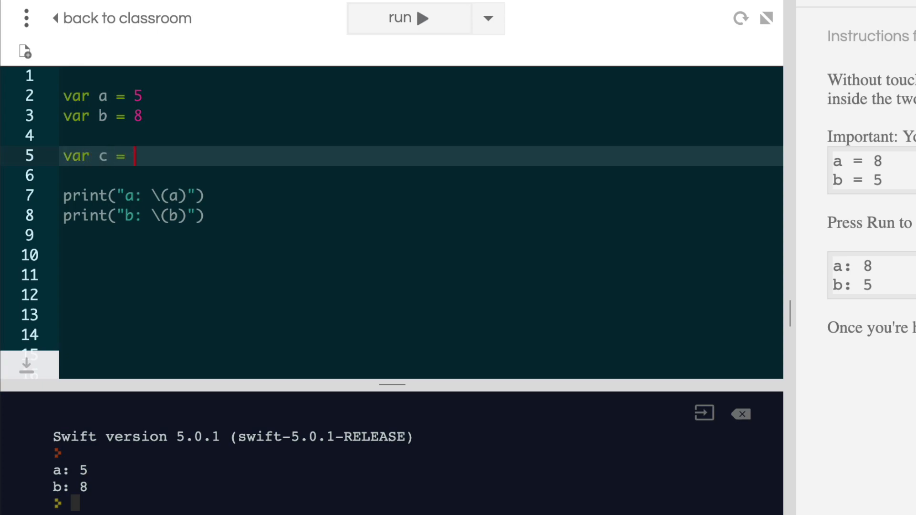
pyautogui.write('a')
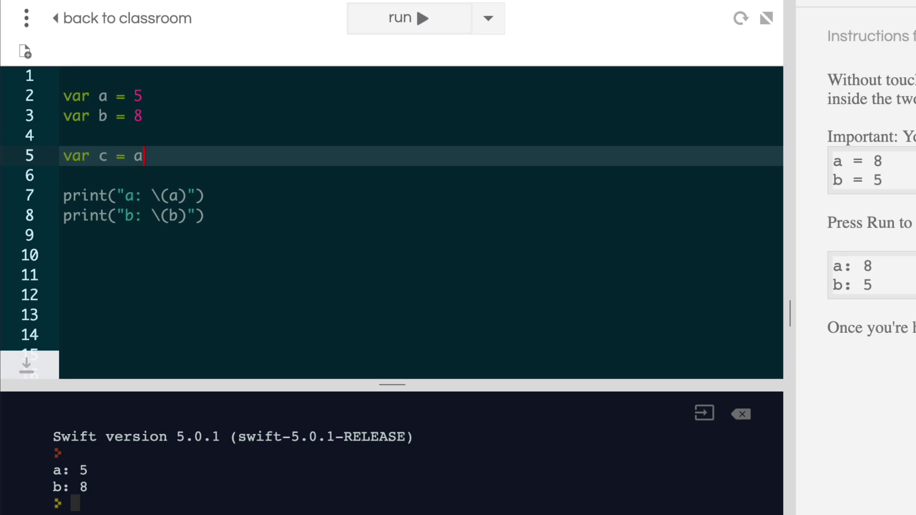
pyautogui.write('//c')
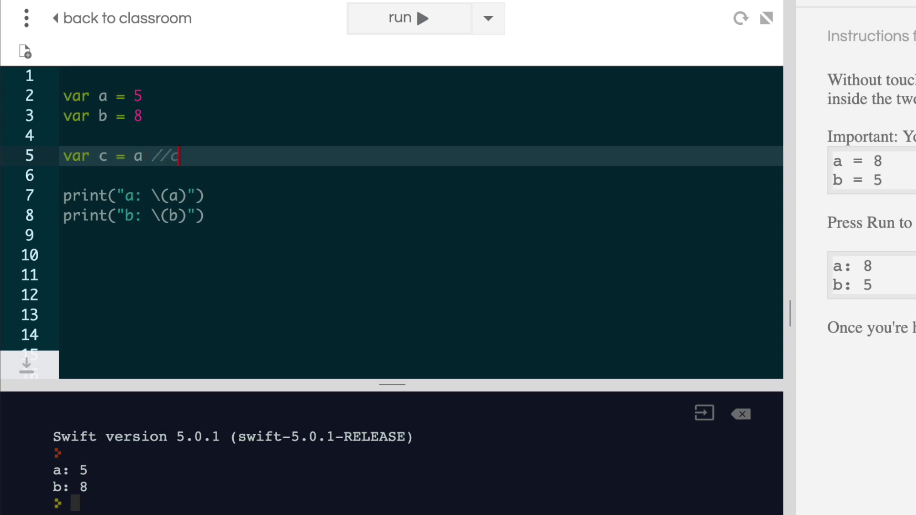
pyautogui.write('=5')
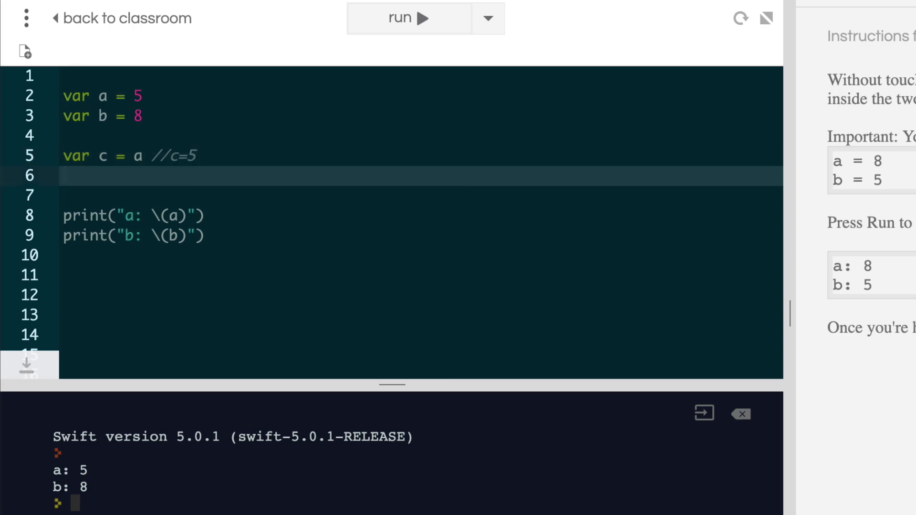
pyautogui.write('a = b')
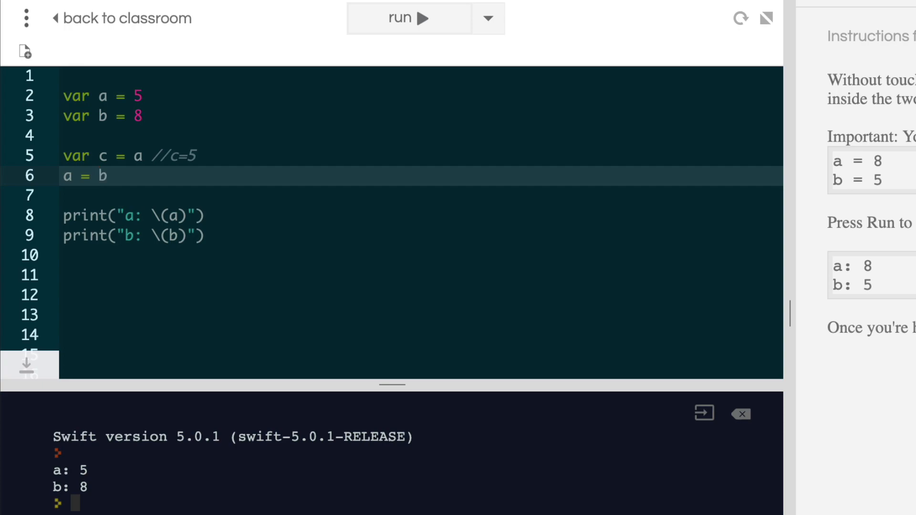
pyautogui.write('//a=')
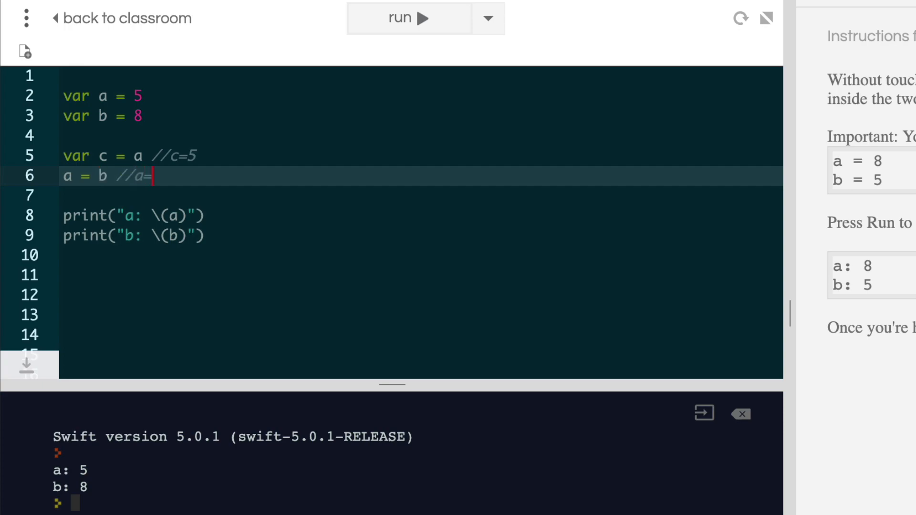
pyautogui.write('8')
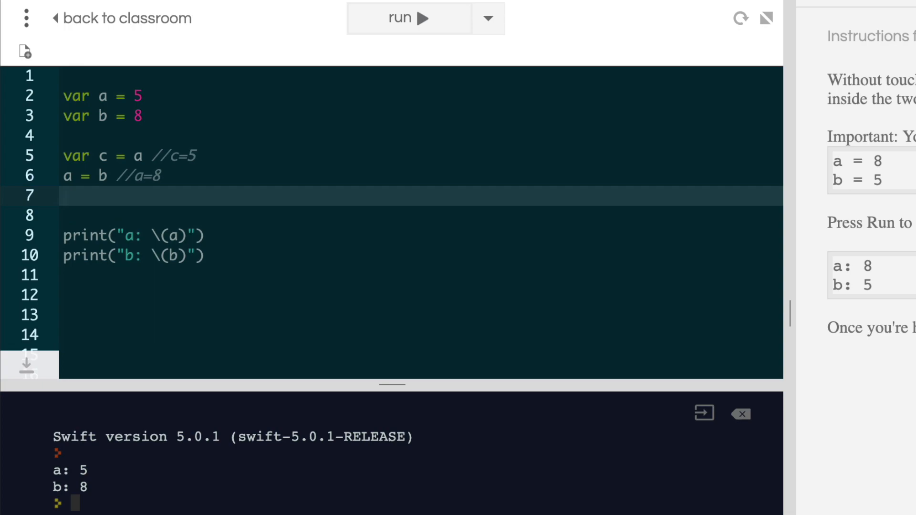
# - Add b = c and run to confirm output a: 8 and b: 5
pyautogui.write('b =')
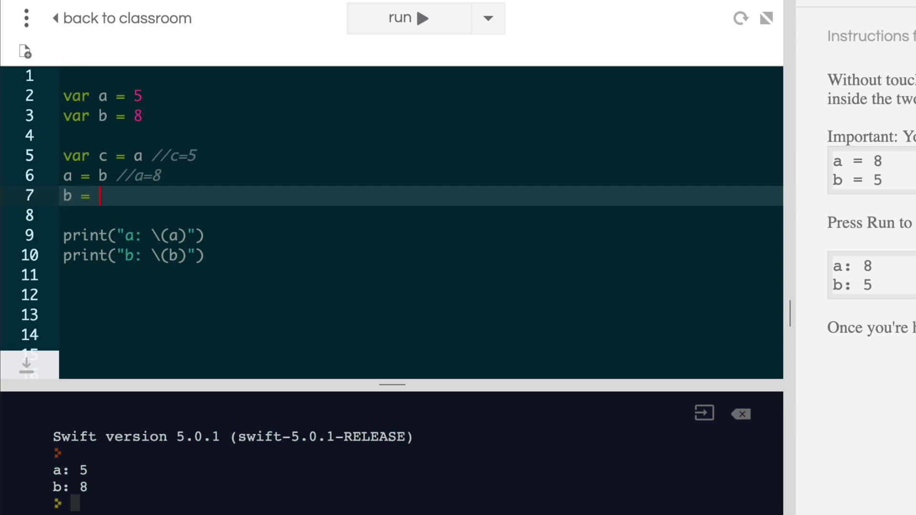
pyautogui.write('c')
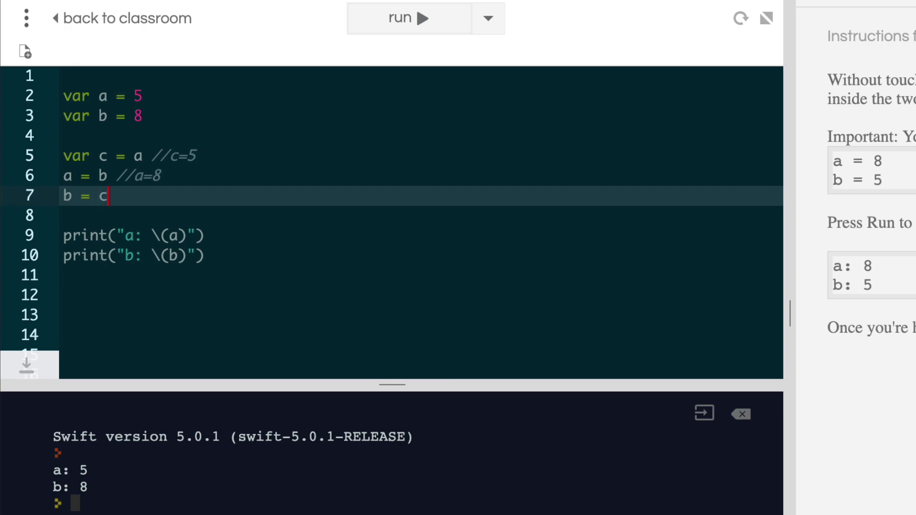
pyautogui.write('//b')
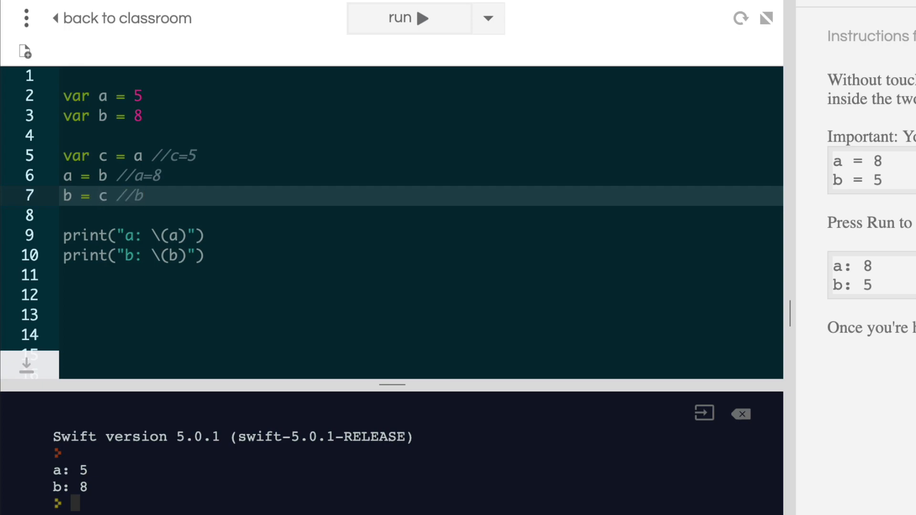
pyautogui.write('=5')
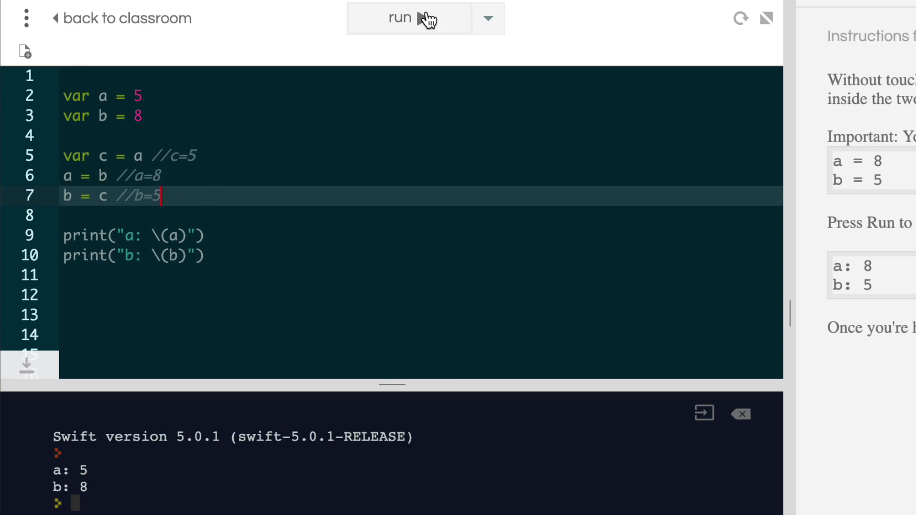
pyautogui.click(400, 17)
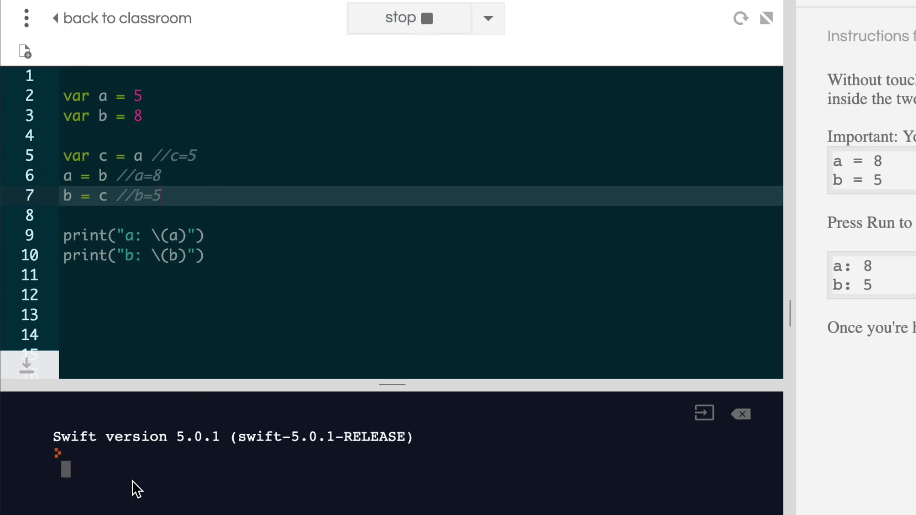
pyautogui.click(401, 17)
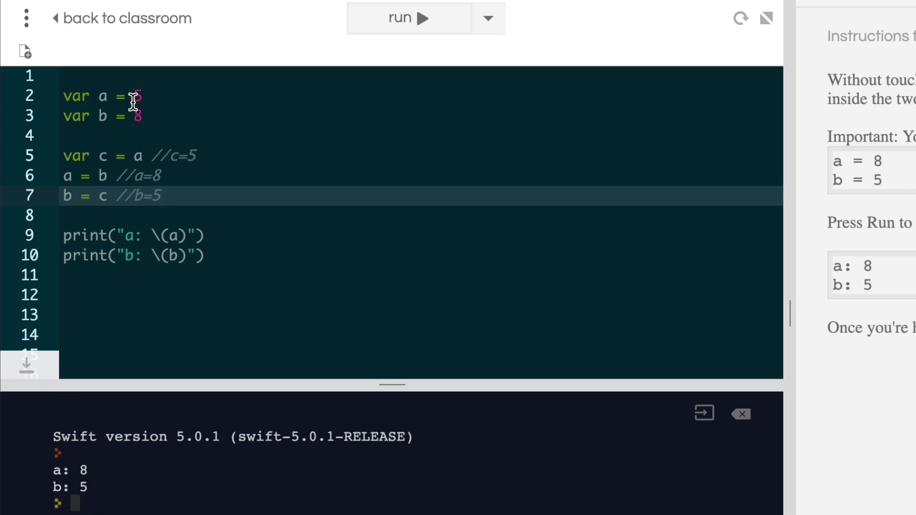
pyautogui.moveTo(165, 196)
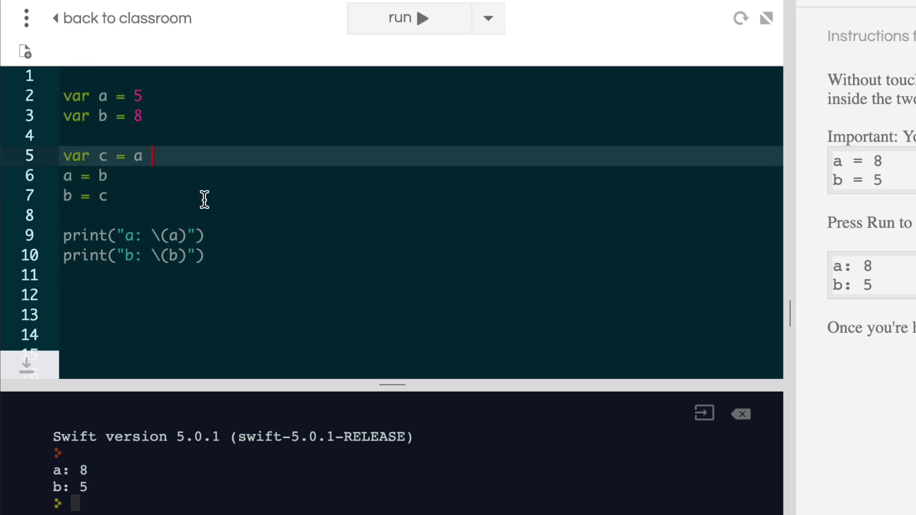
pyautogui.moveTo(178, 200)
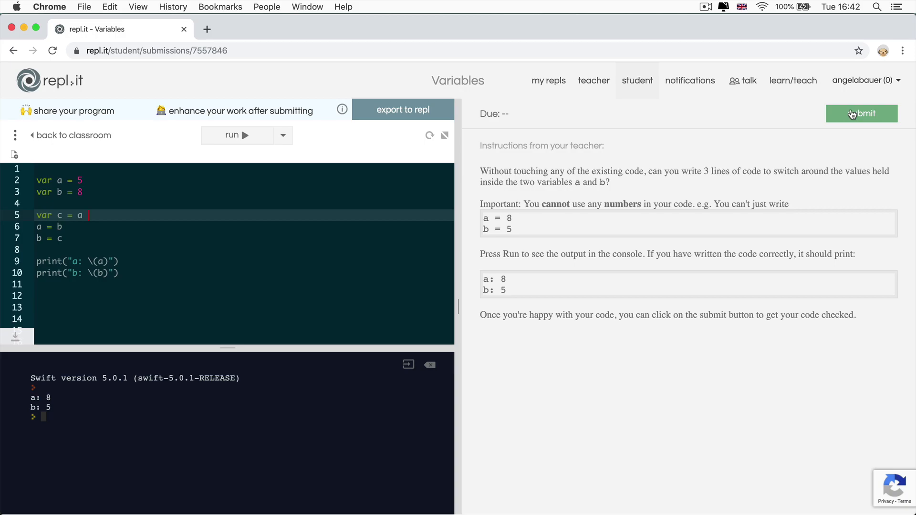
# - Submit the swap code, see it pass all tests, and close the results
pyautogui.click(861, 113)
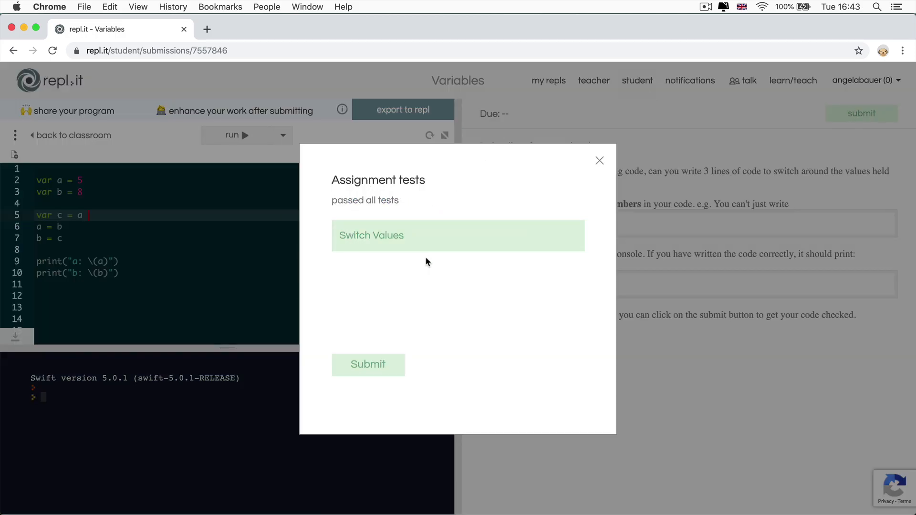
pyautogui.moveTo(417, 245)
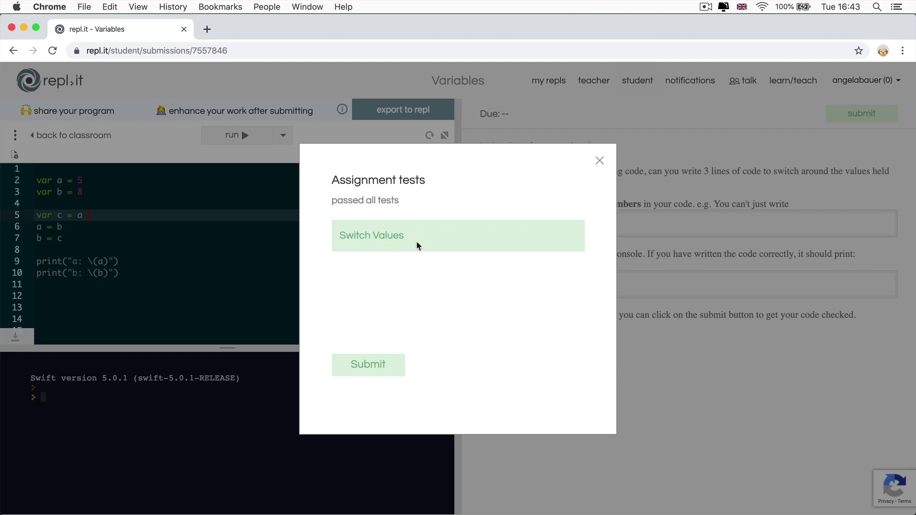
pyautogui.moveTo(598, 166)
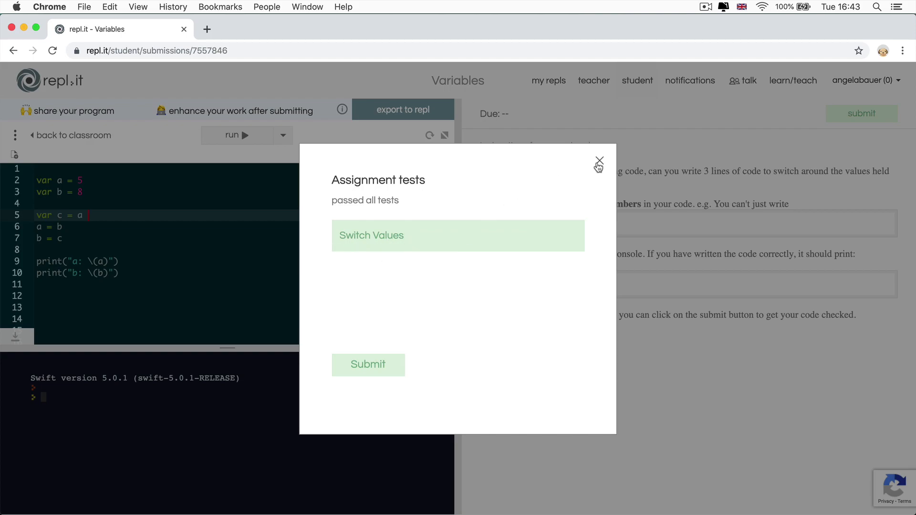
pyautogui.click(598, 161)
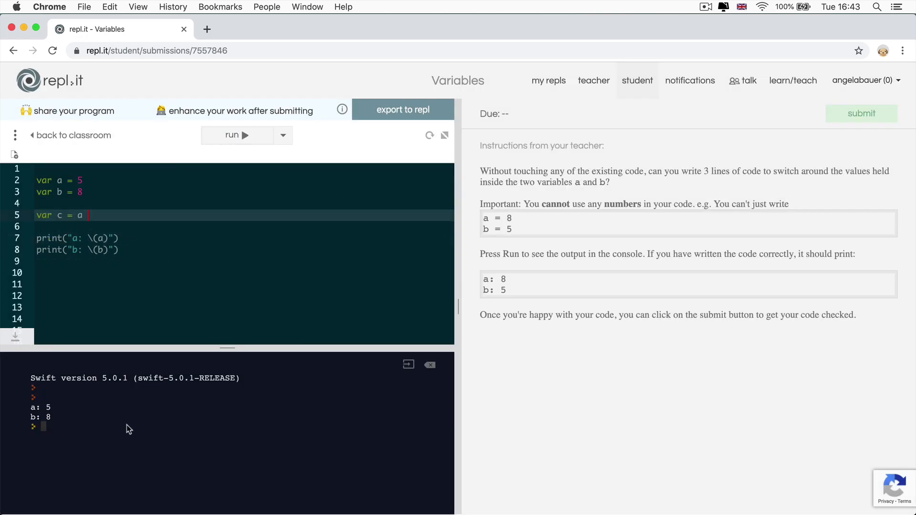
pyautogui.moveTo(70, 429)
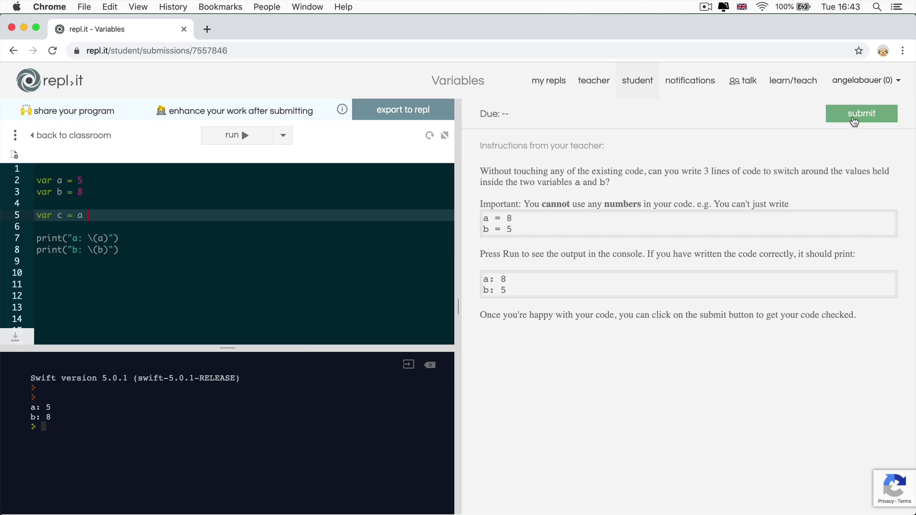
# - Submit the incomplete code and view the Switch Values output mismatch (a: 5, b: 8)
pyautogui.click(861, 113)
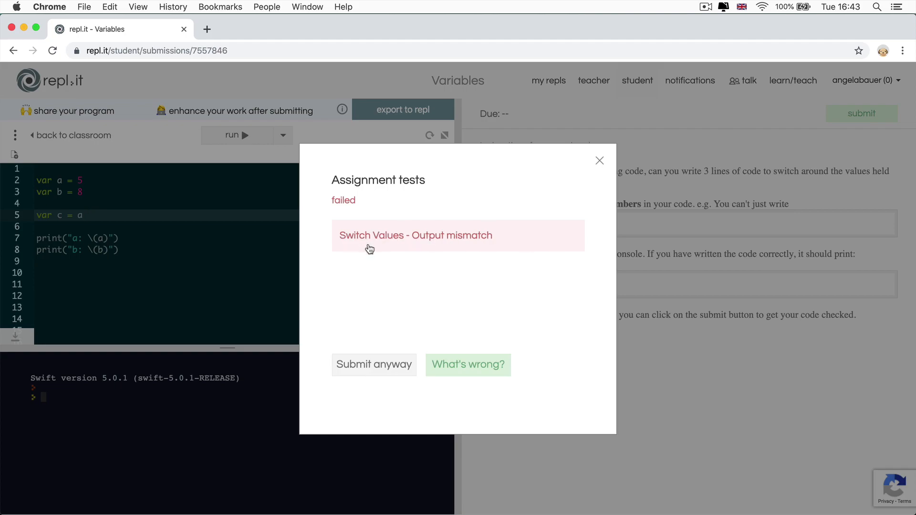
pyautogui.moveTo(434, 240)
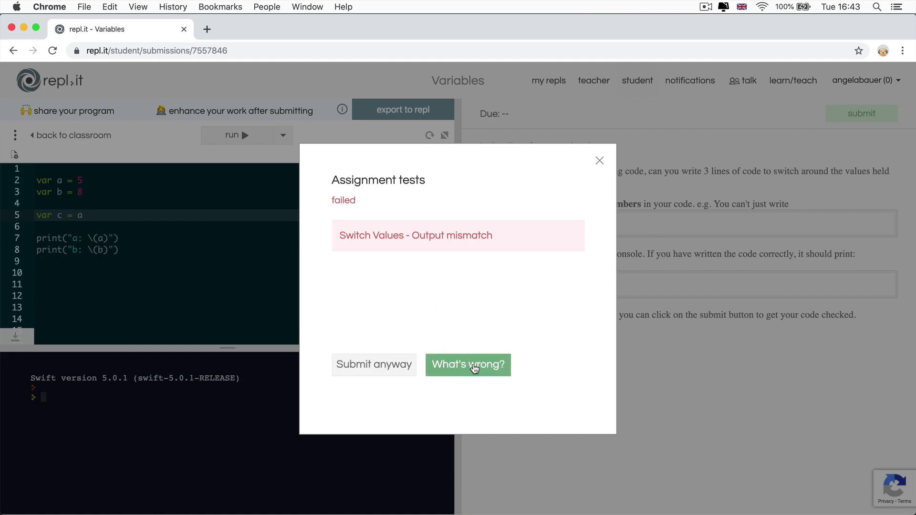
pyautogui.click(467, 365)
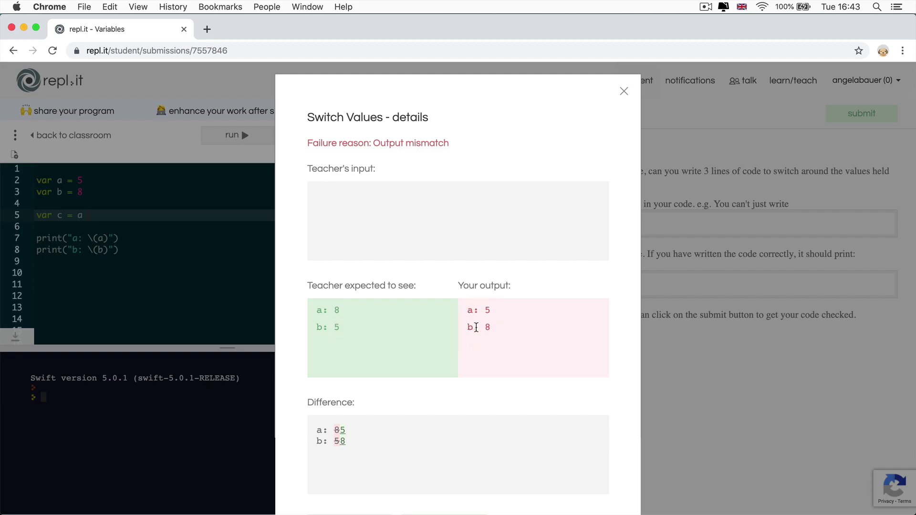
pyautogui.scroll(-3)
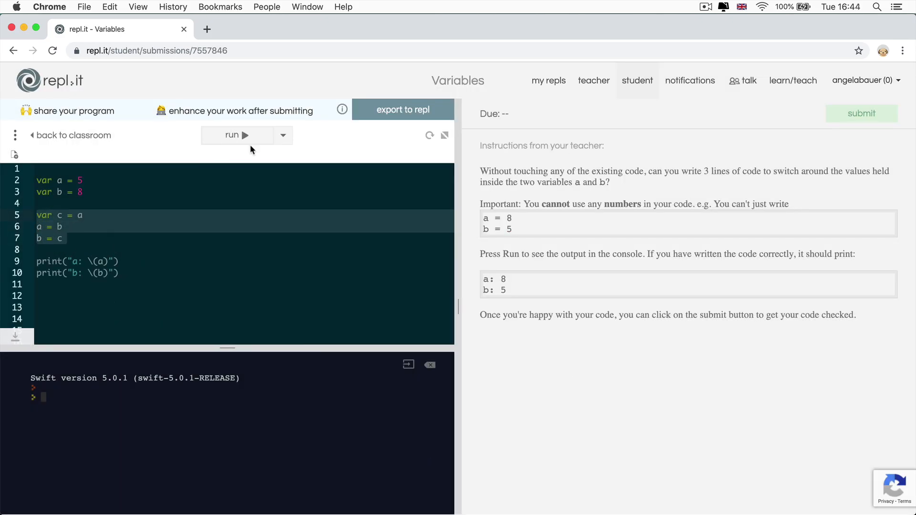
# - Run the restored swap code (a: 8, b: 5) and submit the passing Variables assignment
pyautogui.click(235, 135)
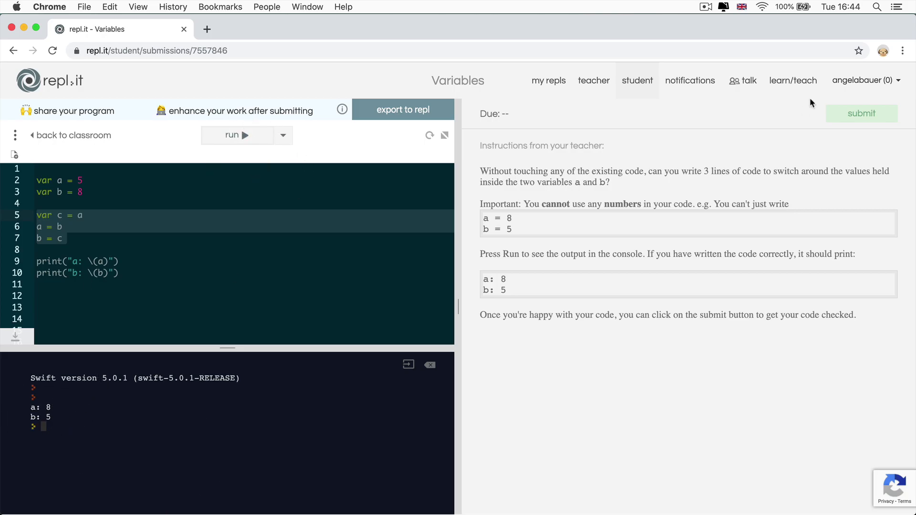
pyautogui.click(862, 114)
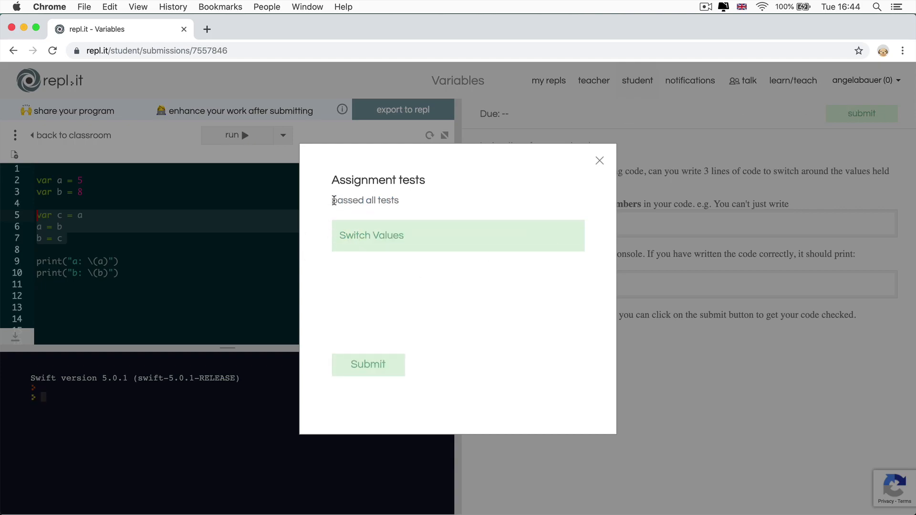
pyautogui.click(598, 161)
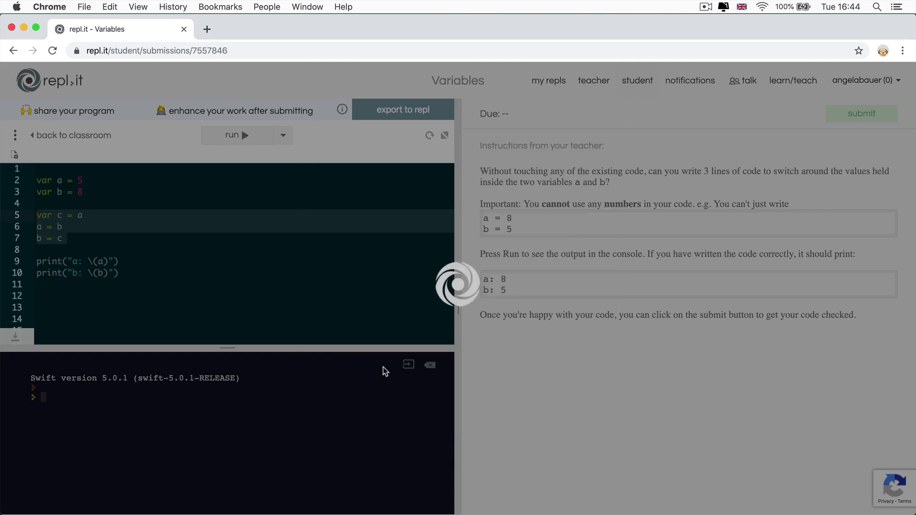
pyautogui.click(861, 113)
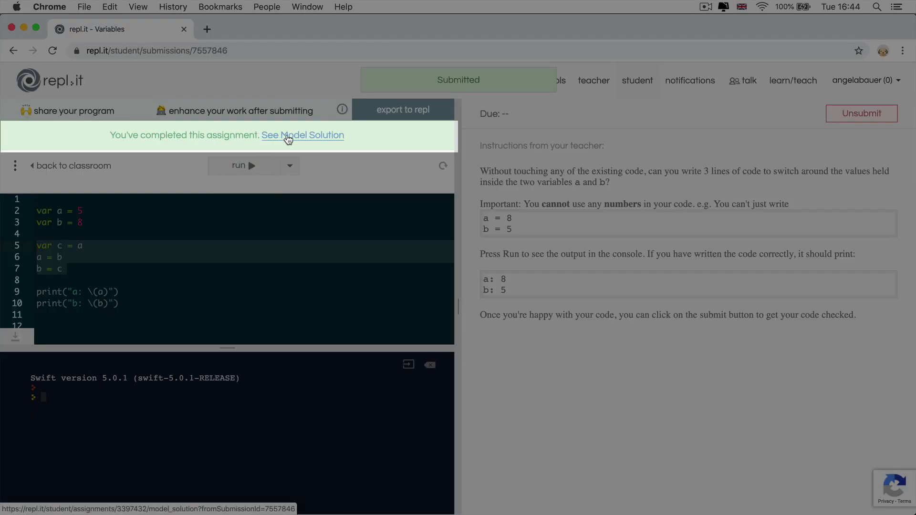
pyautogui.click(302, 135)
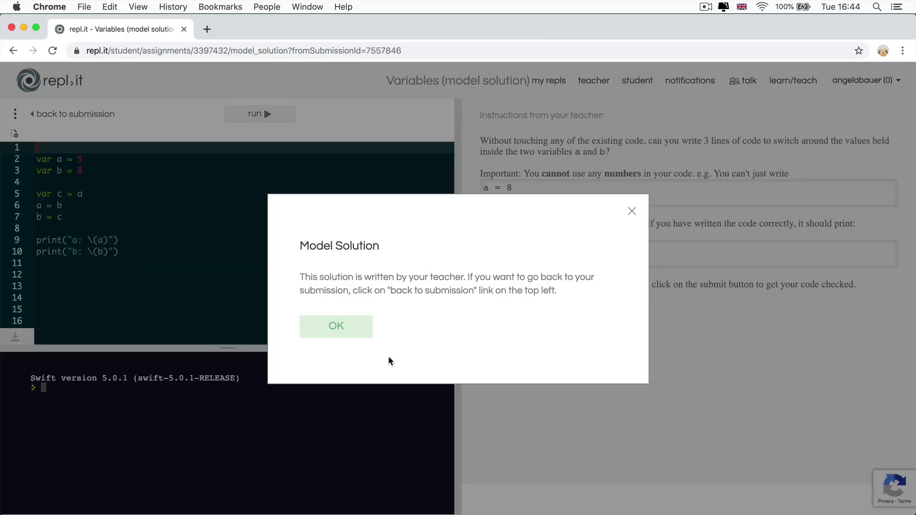
pyautogui.click(335, 326)
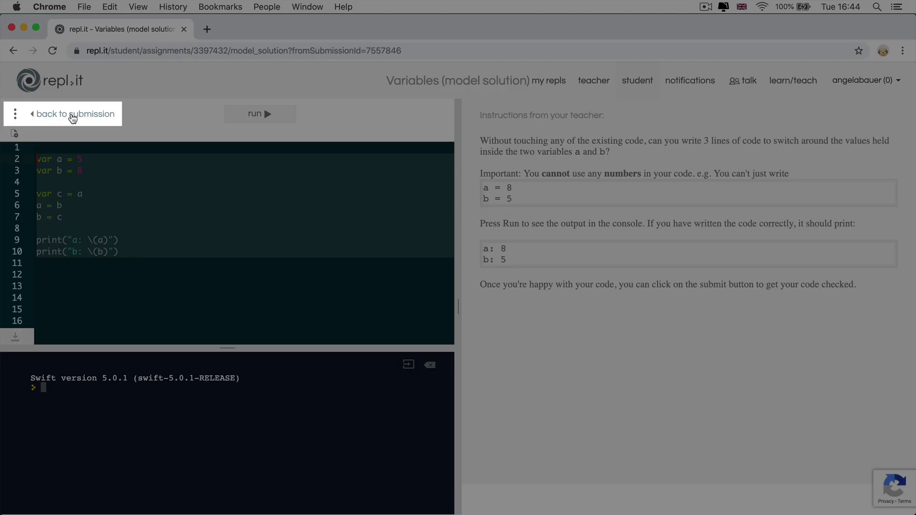
pyautogui.click(73, 114)
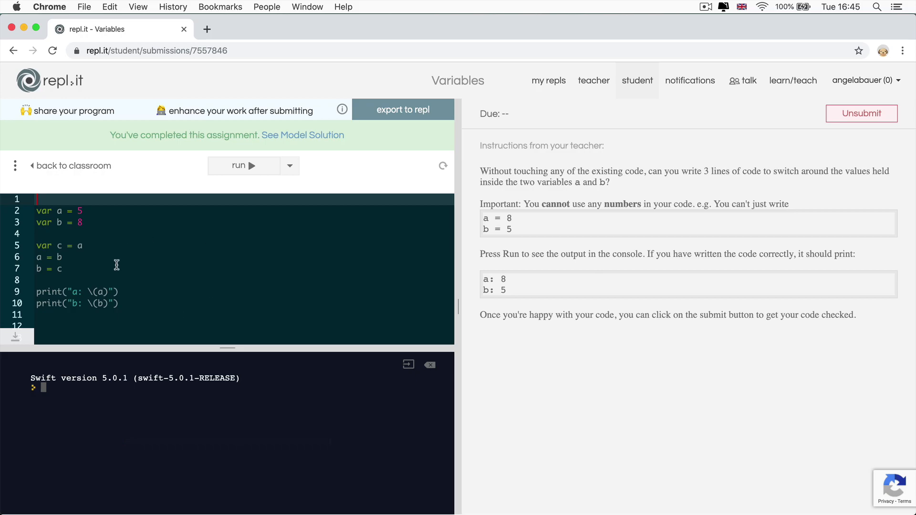
pyautogui.moveTo(124, 263)
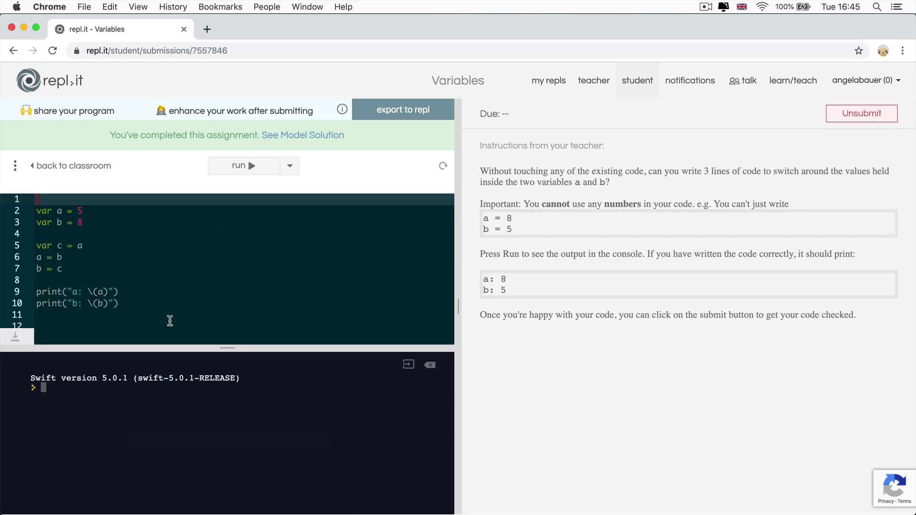
pyautogui.moveTo(215, 321)
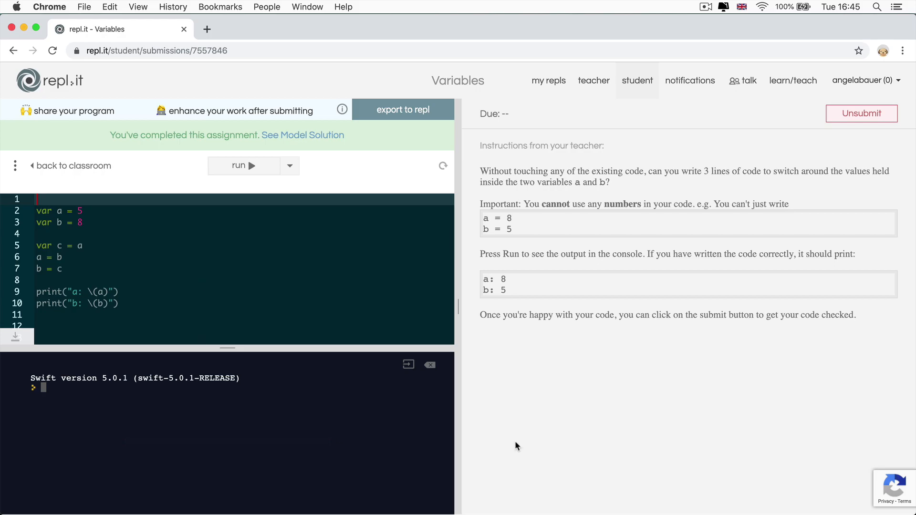
pyautogui.moveTo(718, 345)
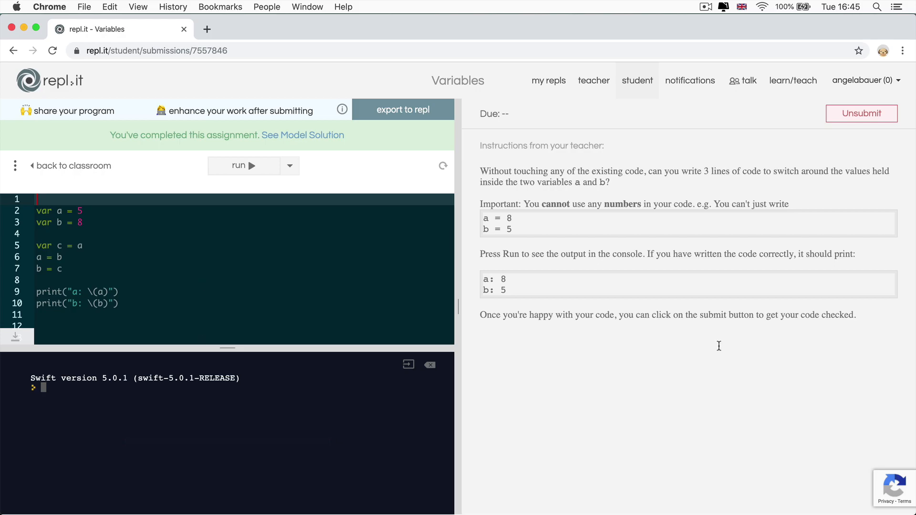